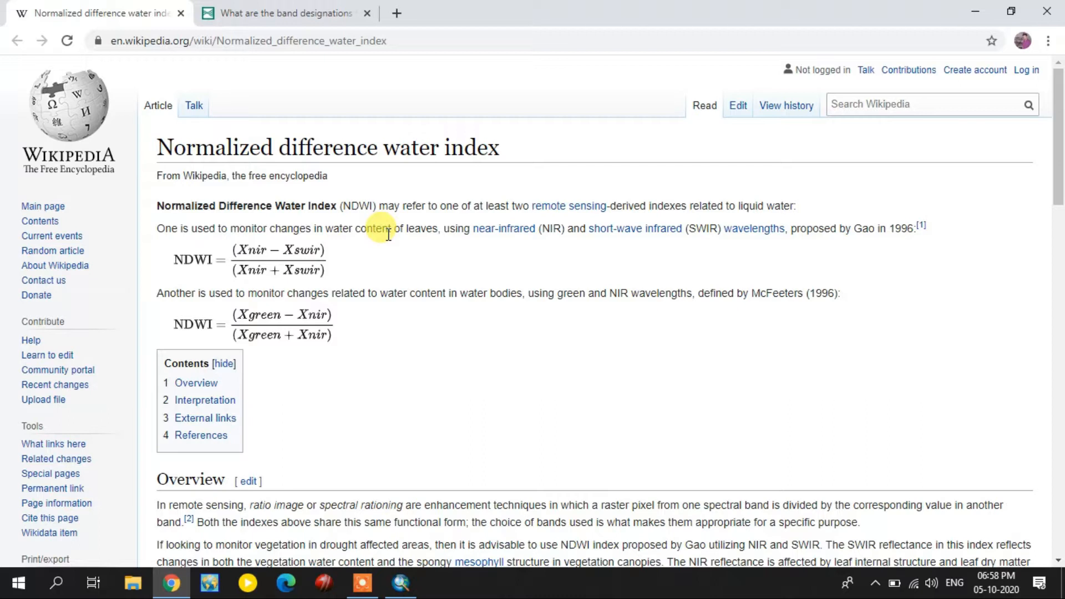
{"action": "mouse_move", "coordinate": [293, 240]}
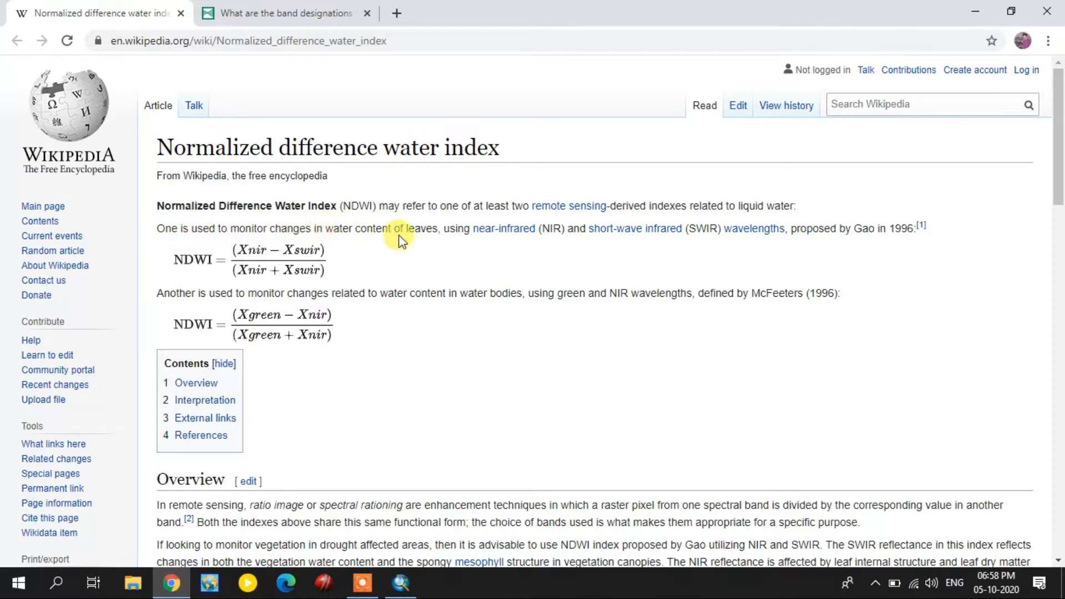
{"action": "mouse_move", "coordinate": [549, 243]}
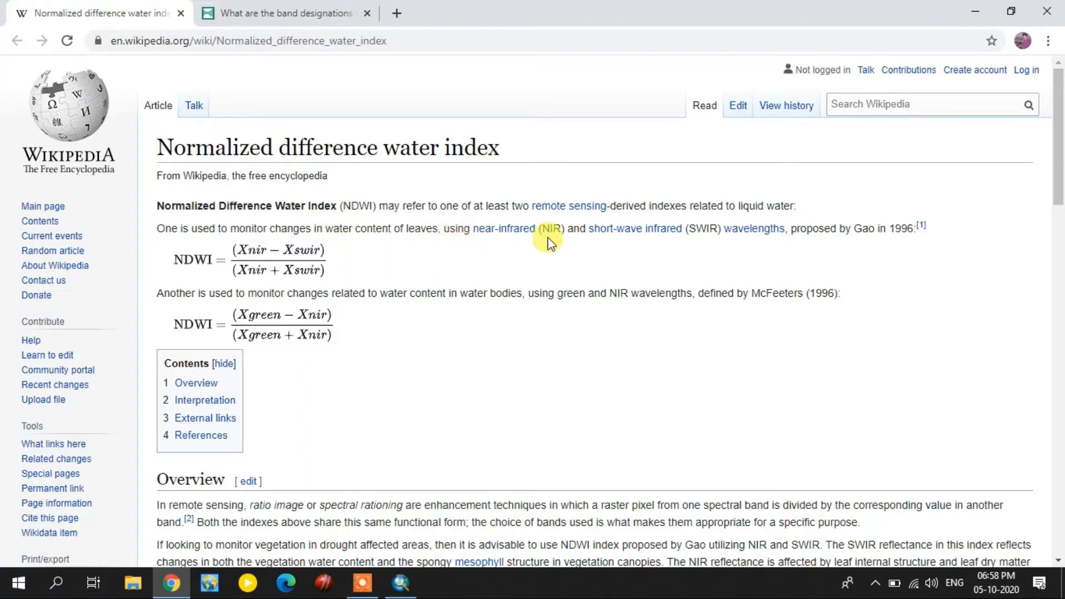
{"action": "mouse_move", "coordinate": [774, 243]}
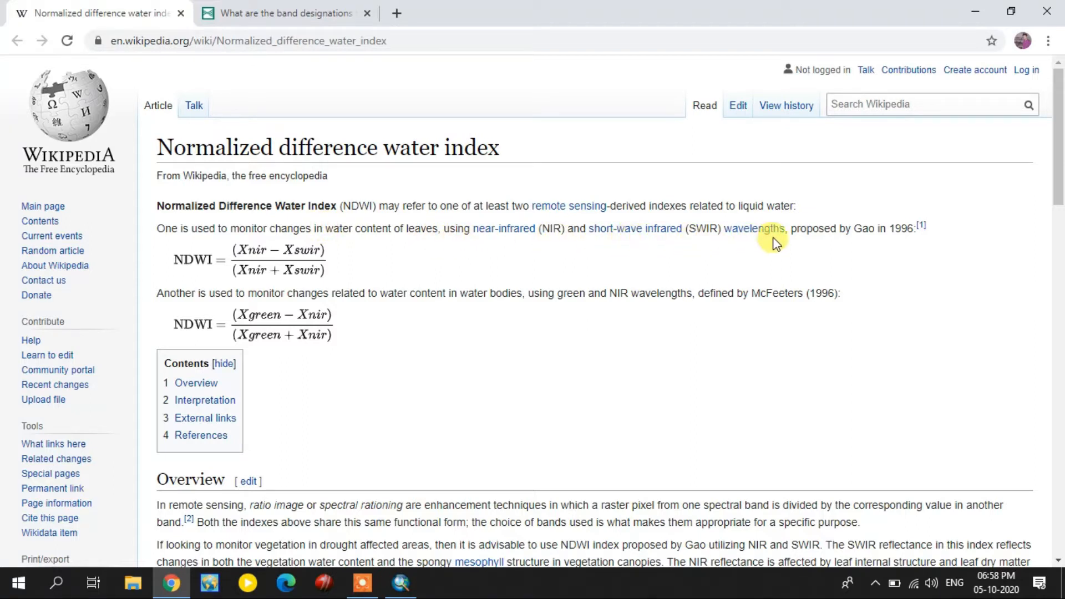
{"action": "mouse_move", "coordinate": [199, 265]}
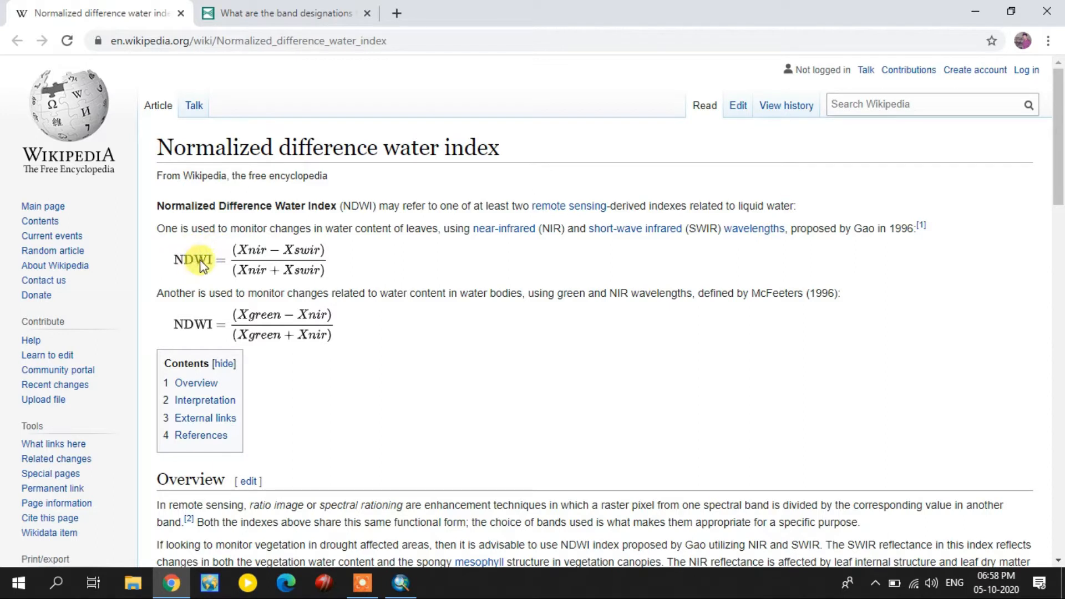
{"action": "mouse_move", "coordinate": [282, 258]}
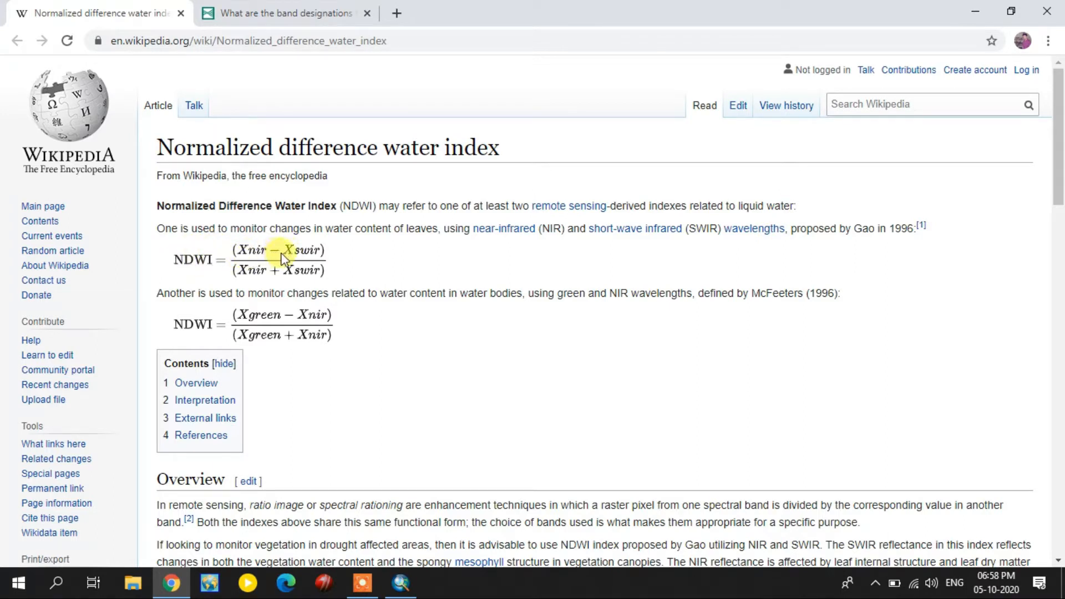
{"action": "mouse_move", "coordinate": [264, 279]}
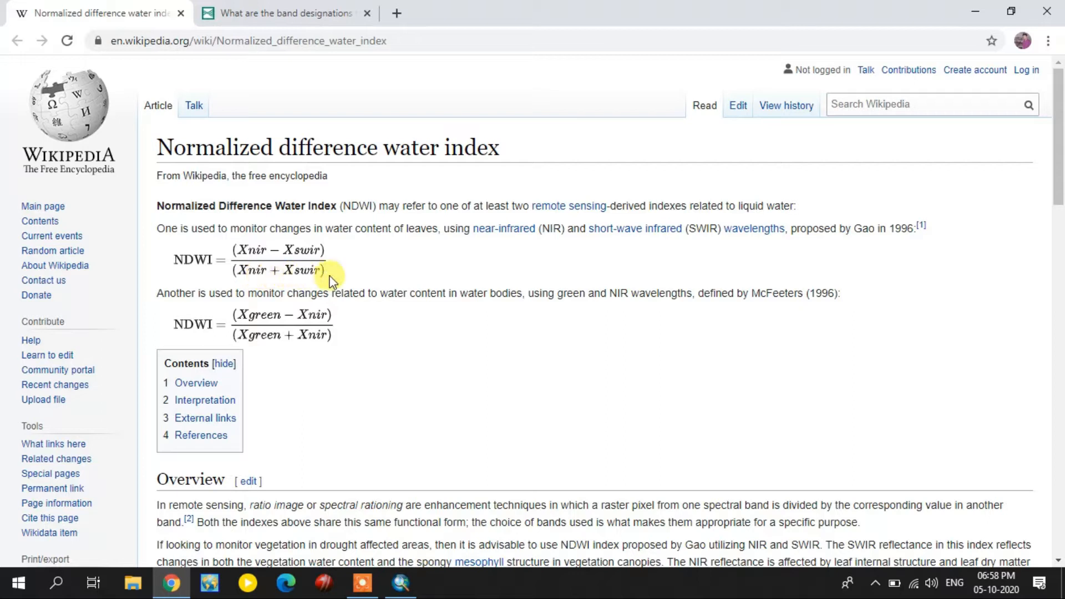
{"action": "mouse_move", "coordinate": [207, 310]}
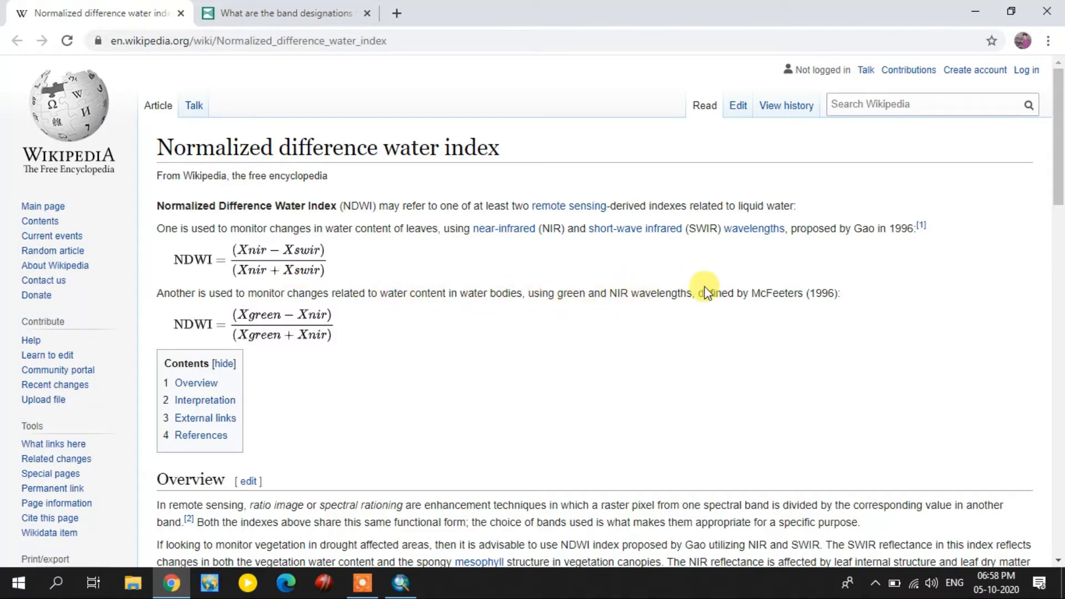
{"action": "mouse_move", "coordinate": [438, 313]}
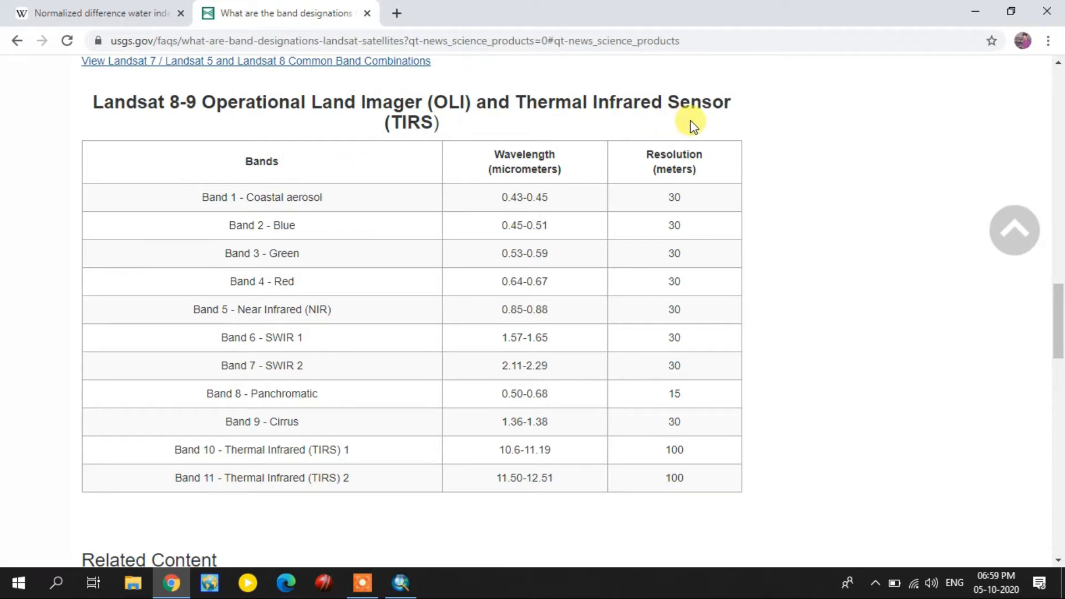
{"action": "mouse_move", "coordinate": [292, 300]}
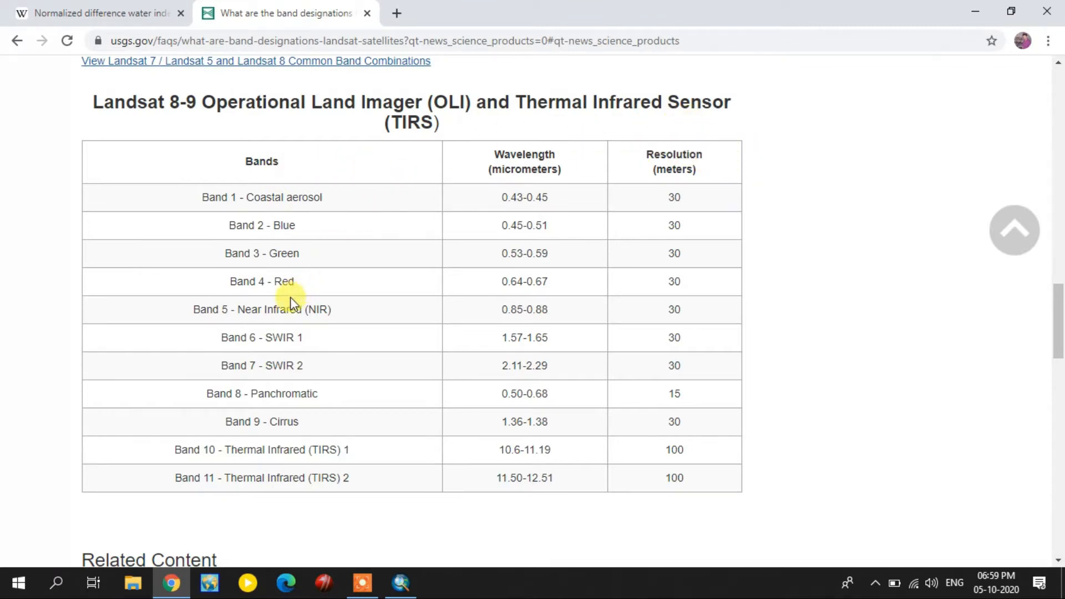
{"action": "mouse_move", "coordinate": [243, 336]}
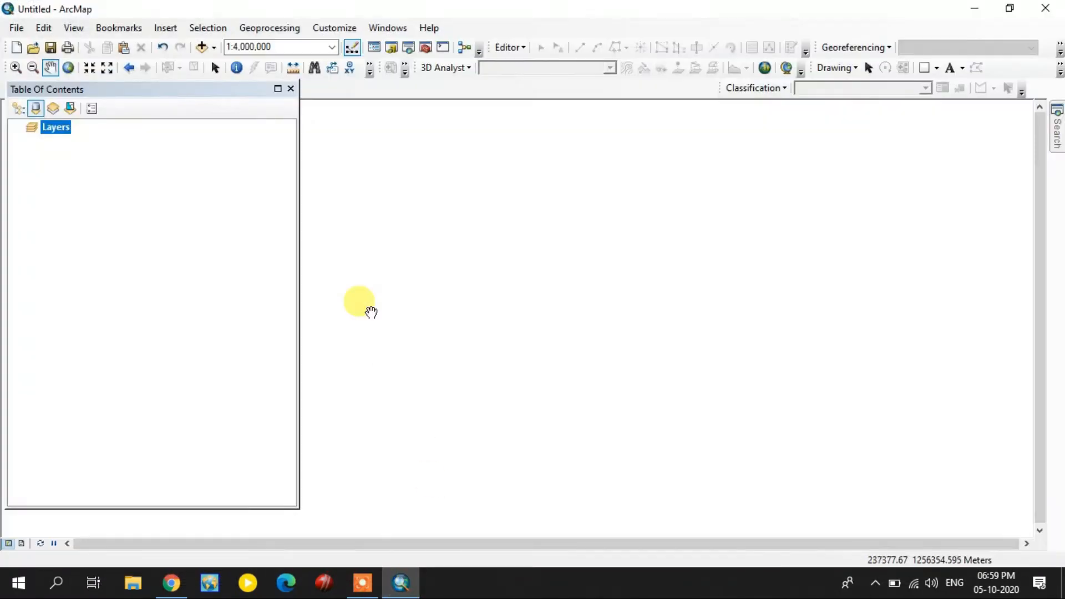
Step: Add the Landsat B5 (NIR) and B6 (SWIR 1) TIF rasters to the map via Add Data
{"action": "left_click", "coordinate": [201, 47]}
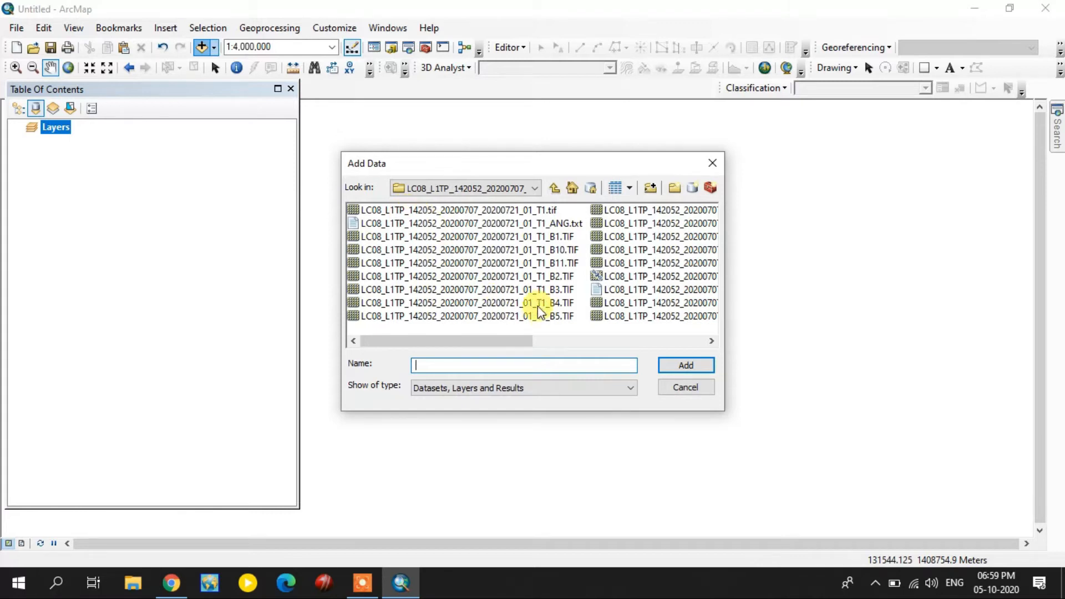
{"action": "mouse_move", "coordinate": [557, 319]}
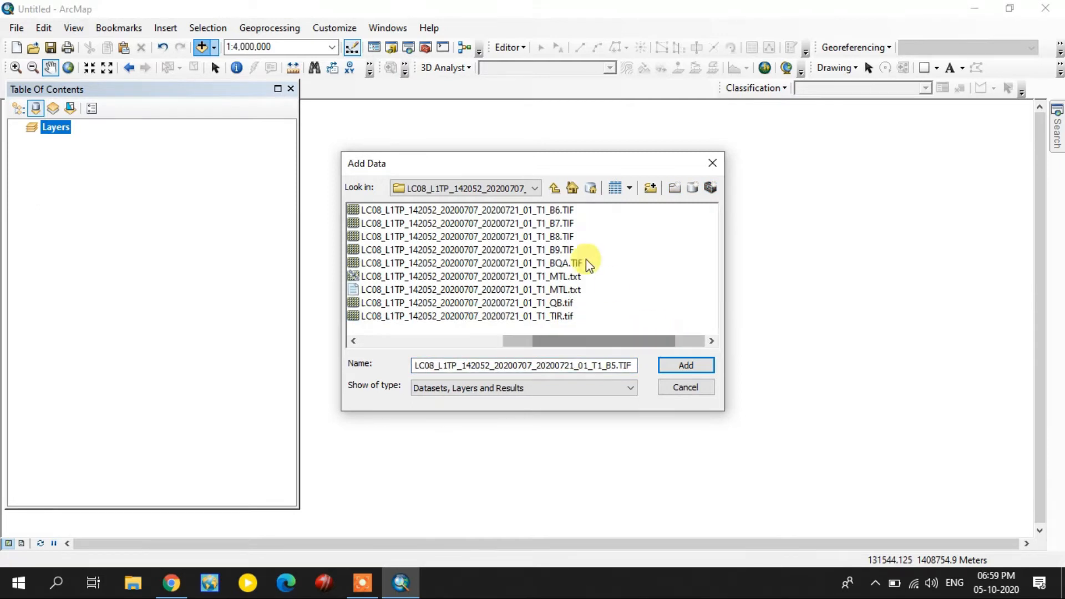
{"action": "left_click", "coordinate": [684, 365]}
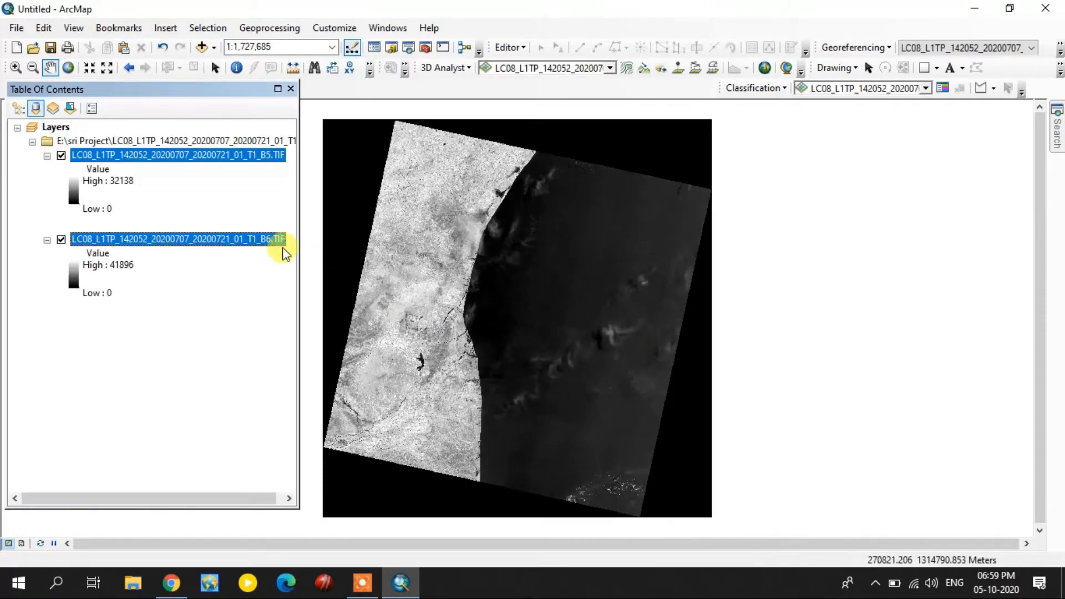
{"action": "mouse_move", "coordinate": [238, 285]}
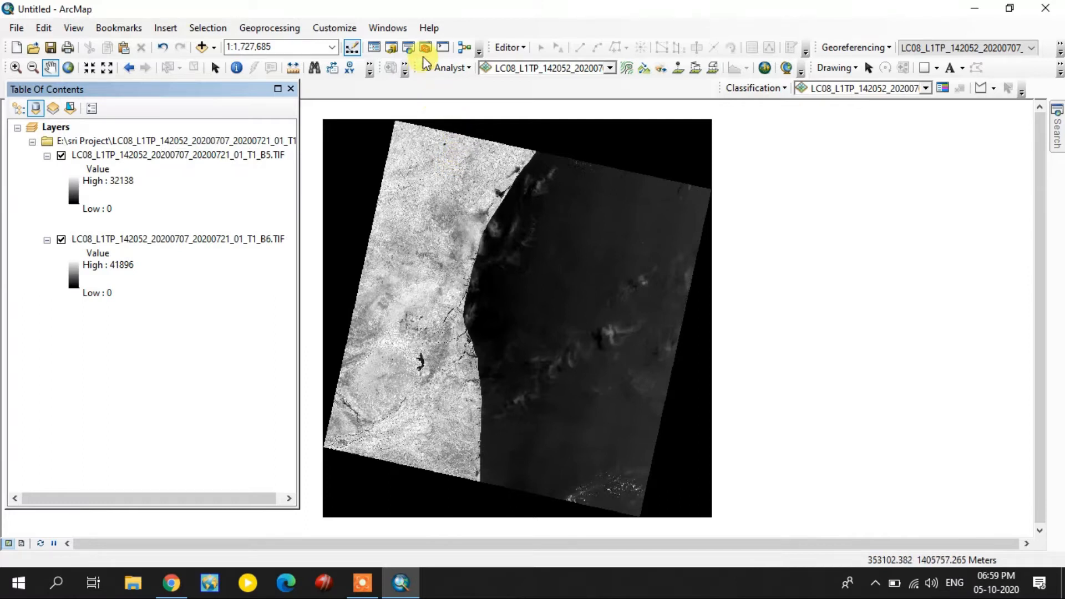
Step: Launch Raster Calculator from the Spatial Analyst Tools in ArcToolbox
{"action": "left_click", "coordinate": [424, 48]}
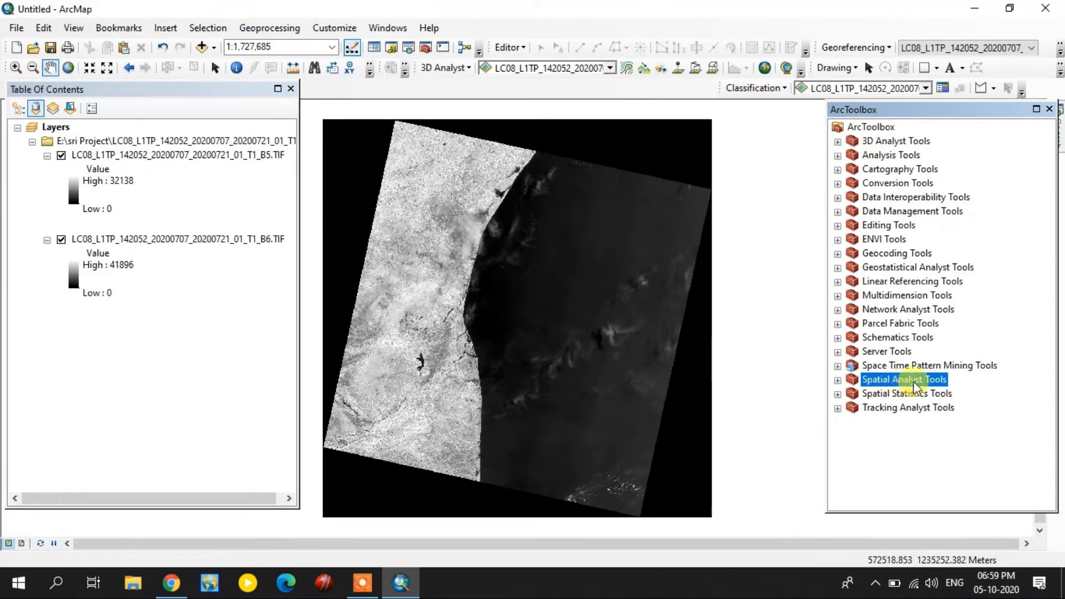
{"action": "left_click", "coordinate": [838, 379]}
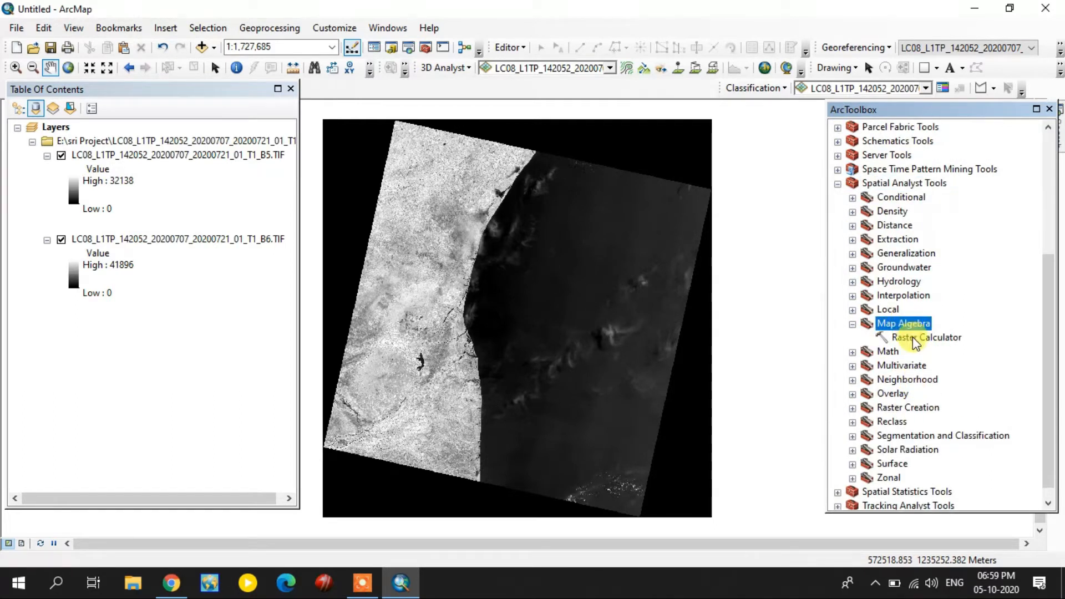
{"action": "double_click", "coordinate": [924, 337]}
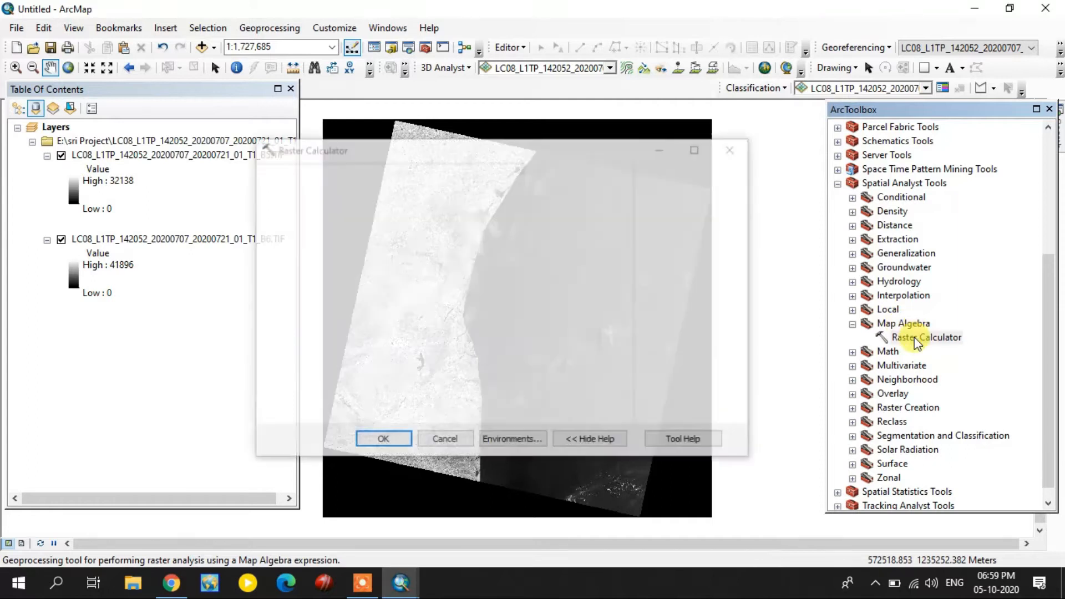
{"action": "left_click", "coordinate": [928, 337]}
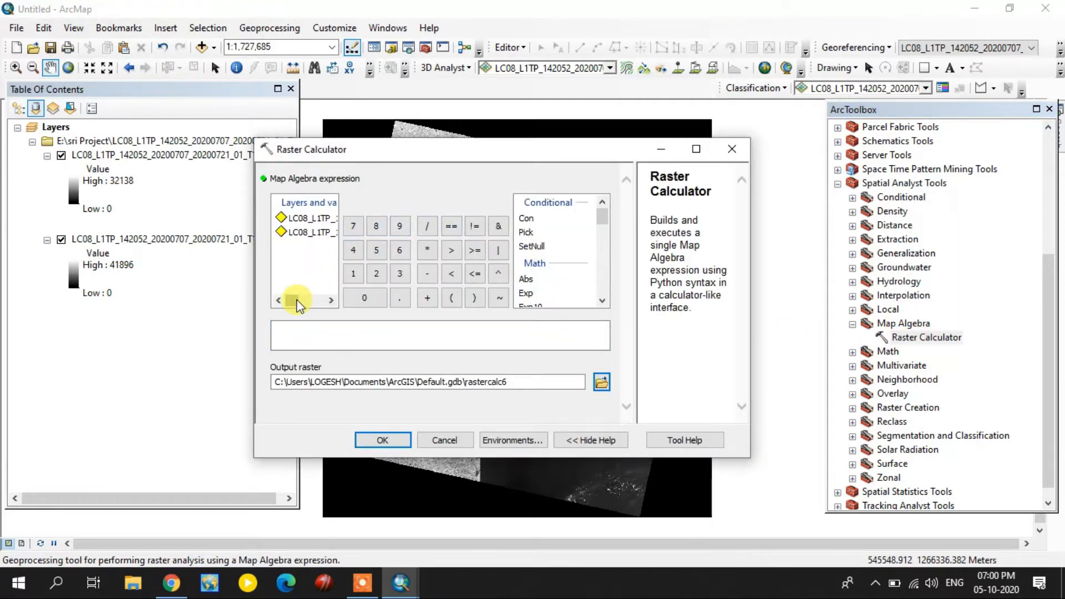
Step: Build the NDWI expression (B5 − B6) over (B5 + B6) with Float, output rastercalc6
{"action": "left_click", "coordinate": [331, 299]}
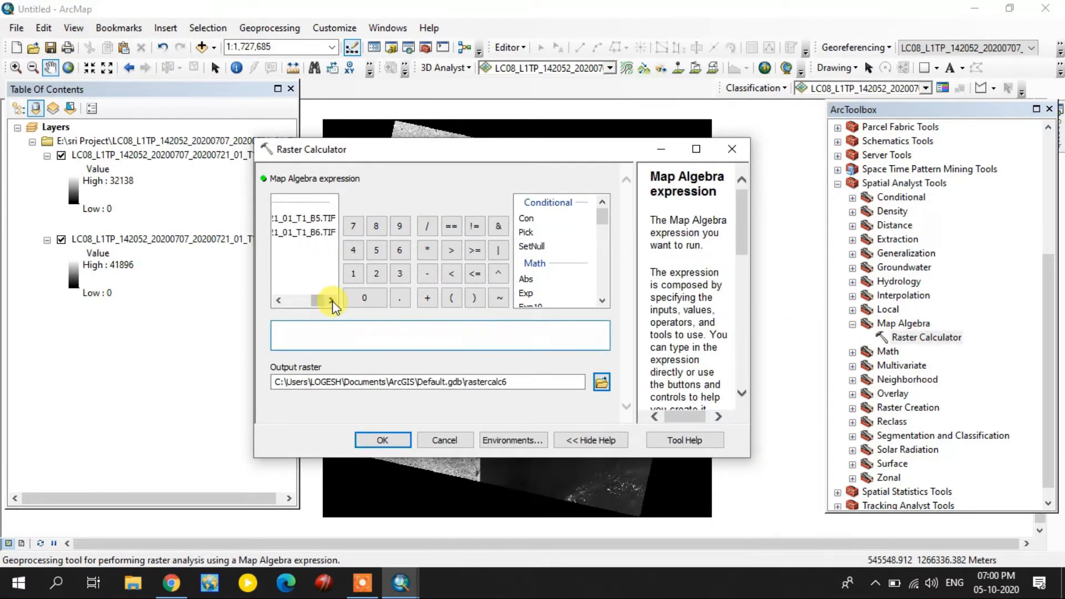
{"action": "type", "text": "N"}
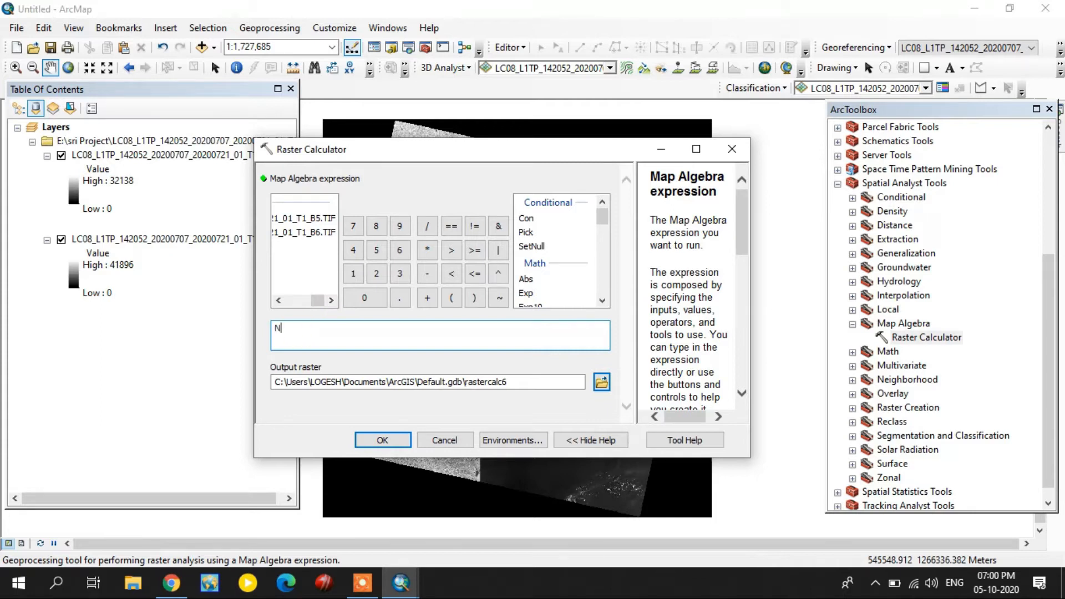
{"action": "type", "text": "DWI="}
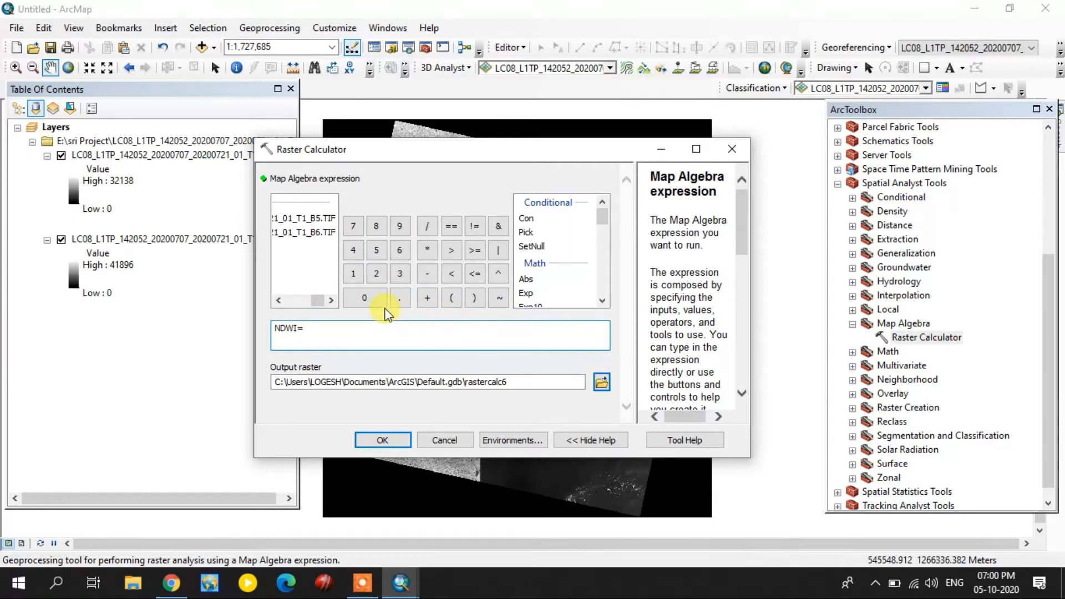
{"action": "scroll", "scroll_direction": "down", "scroll_amount": 3}
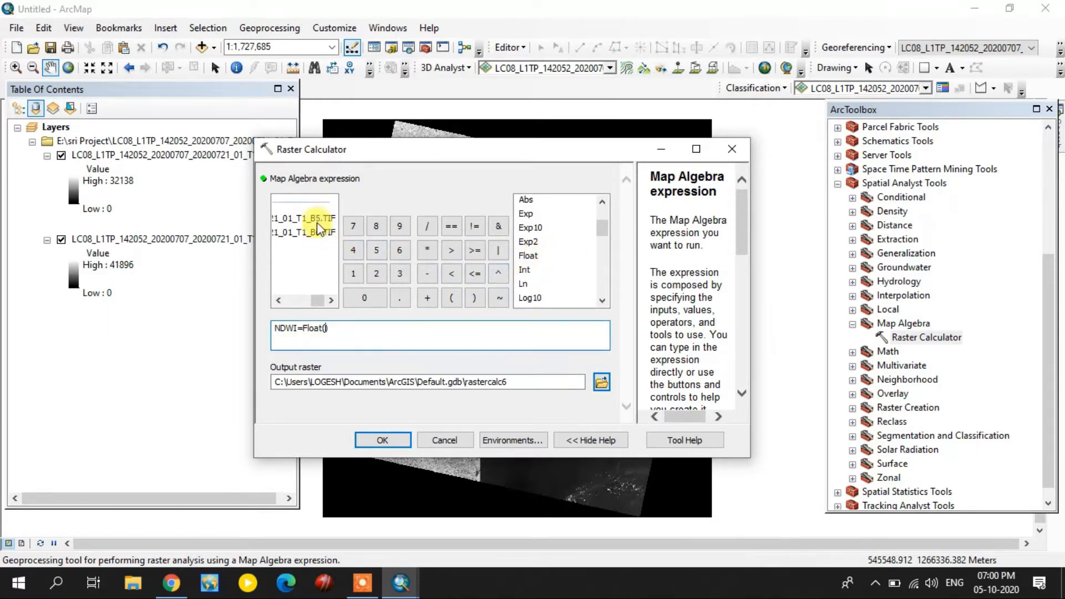
{"action": "double_click", "coordinate": [309, 218]}
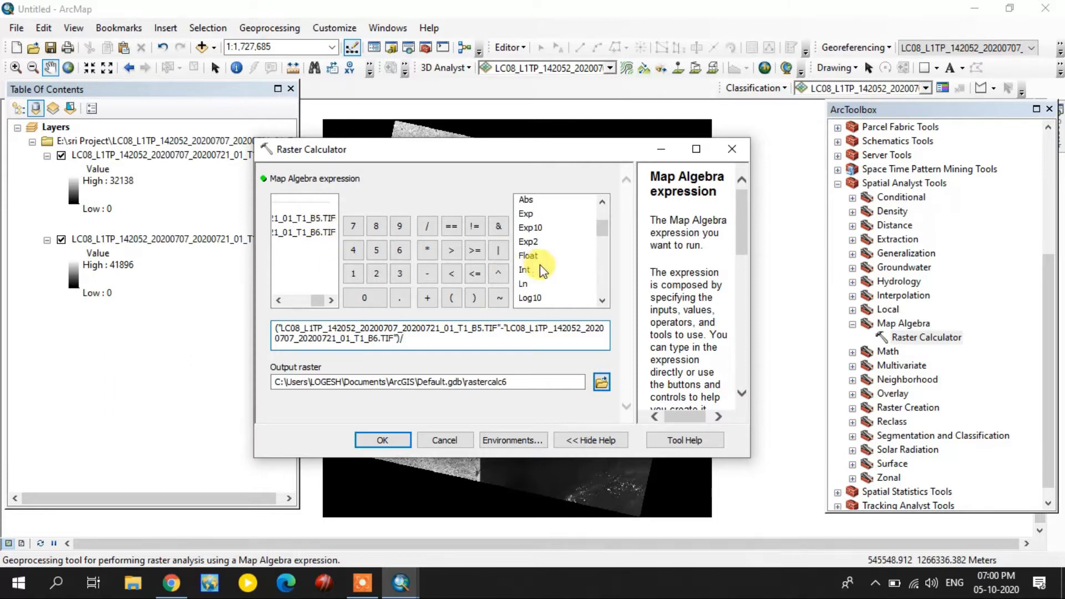
{"action": "left_click", "coordinate": [528, 255]}
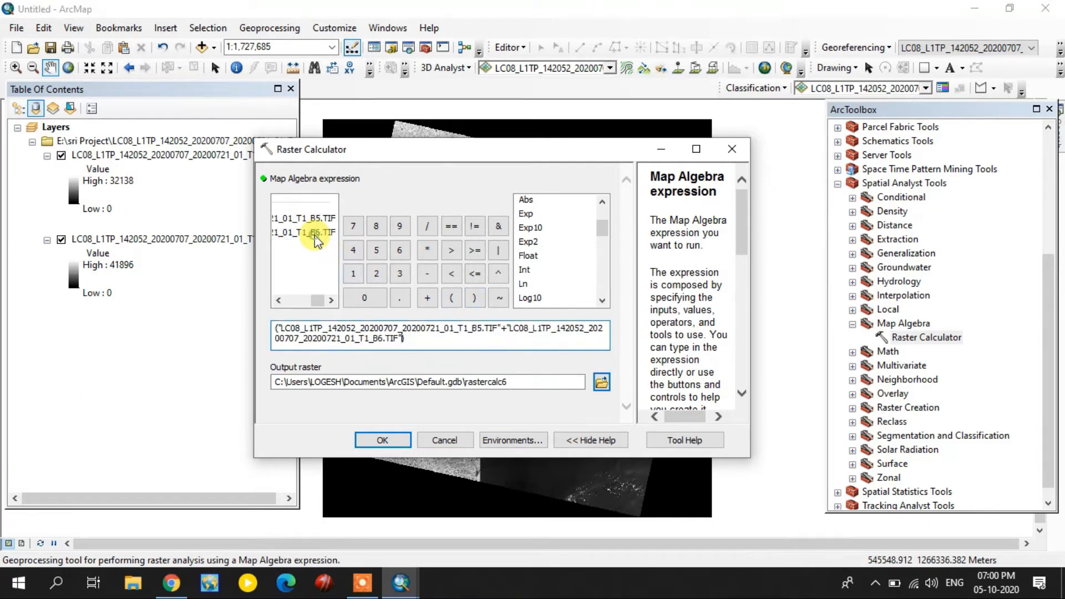
{"action": "mouse_move", "coordinate": [580, 407]}
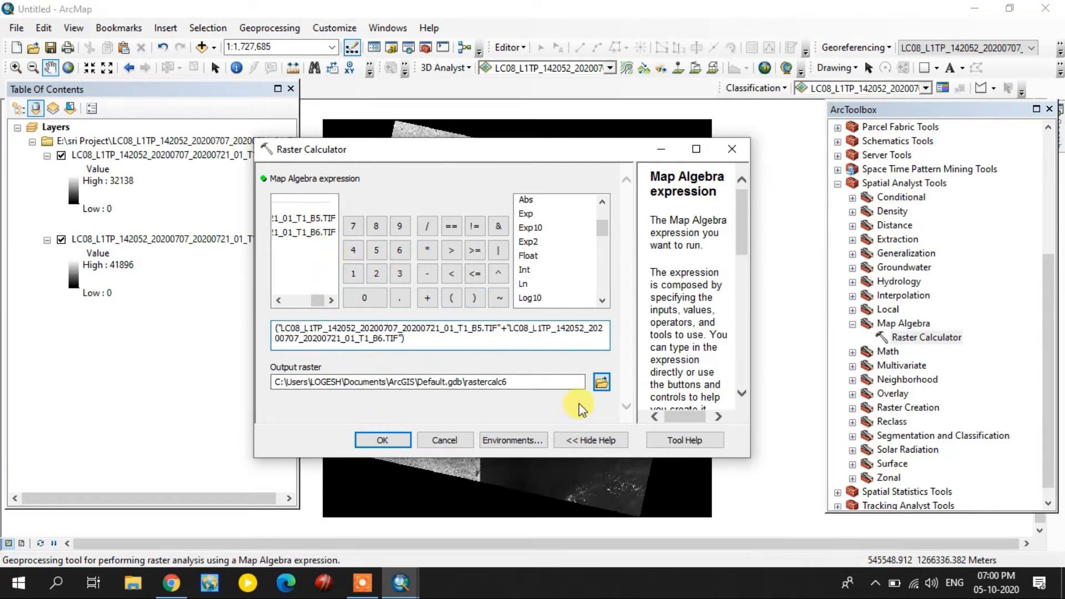
Step: Run the calculation to create NDWI raster rastercalc6 and hide the B5 and B6 layers
{"action": "left_click", "coordinate": [382, 440]}
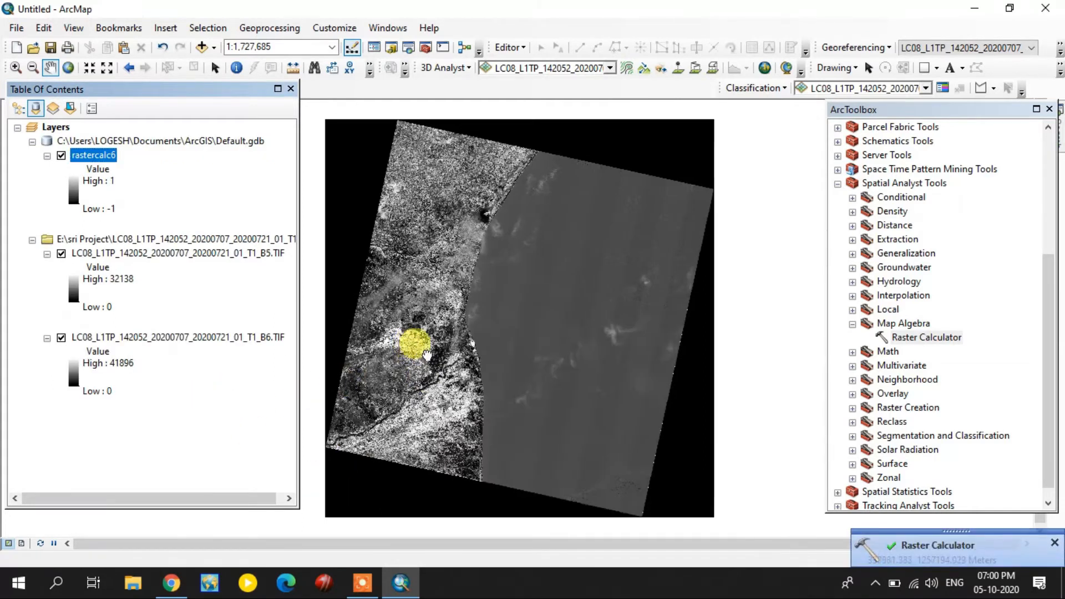
{"action": "left_click", "coordinate": [60, 339]}
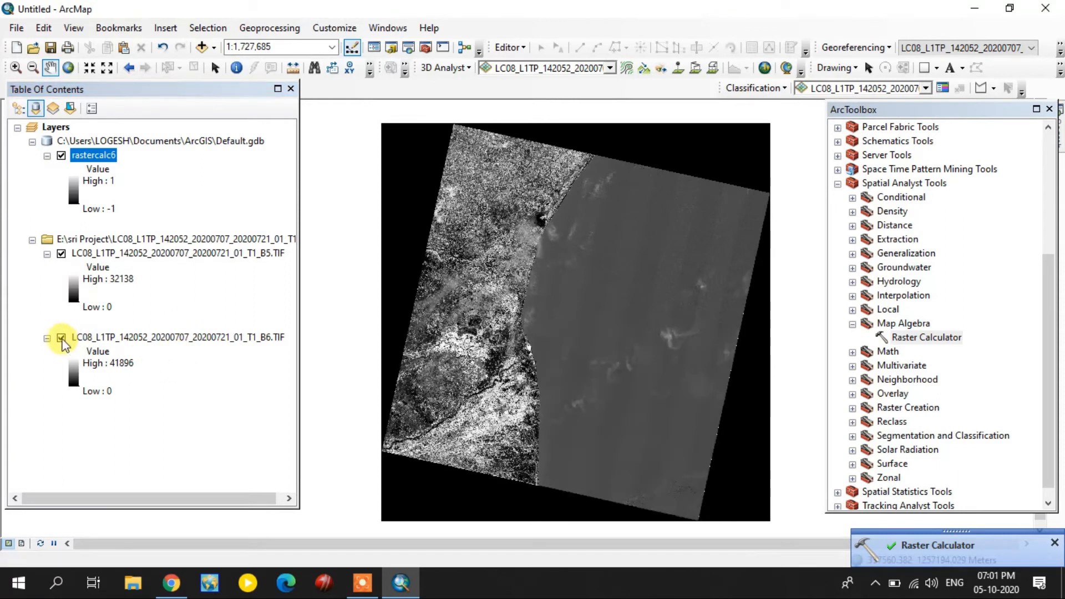
{"action": "left_click", "coordinate": [60, 337]}
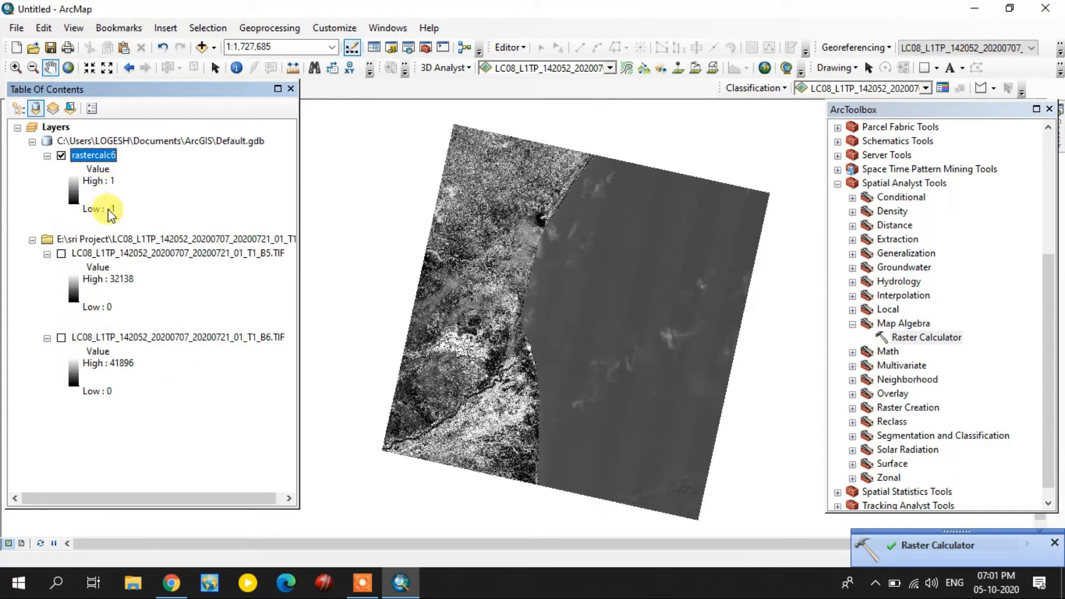
Step: Symbolize rastercalc6 as five Natural Breaks classes with a multicolour rainbow ramp
{"action": "right_click", "coordinate": [93, 155]}
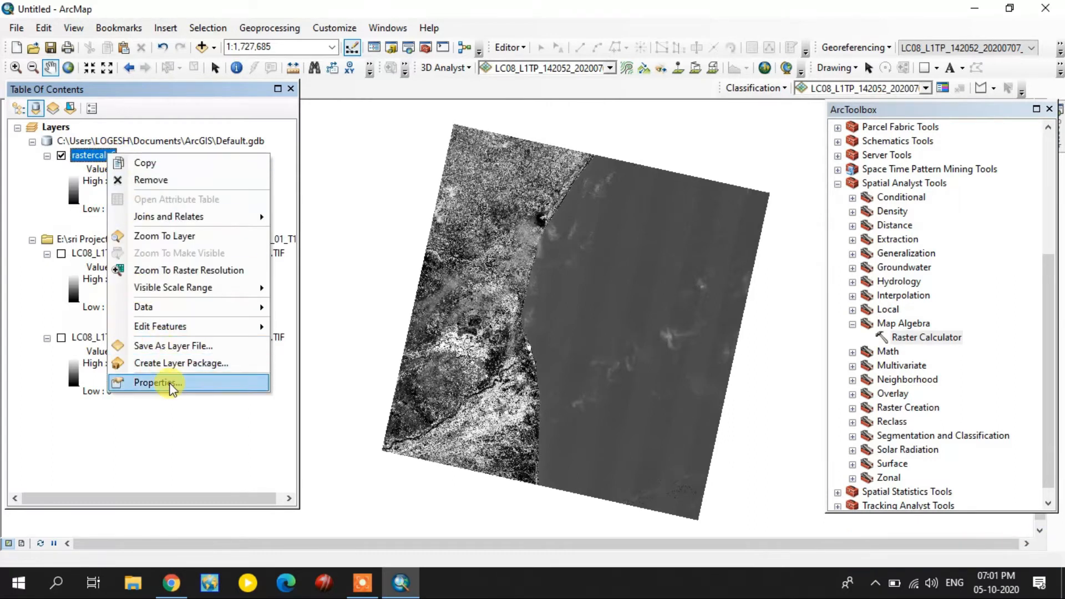
{"action": "left_click", "coordinate": [156, 382]}
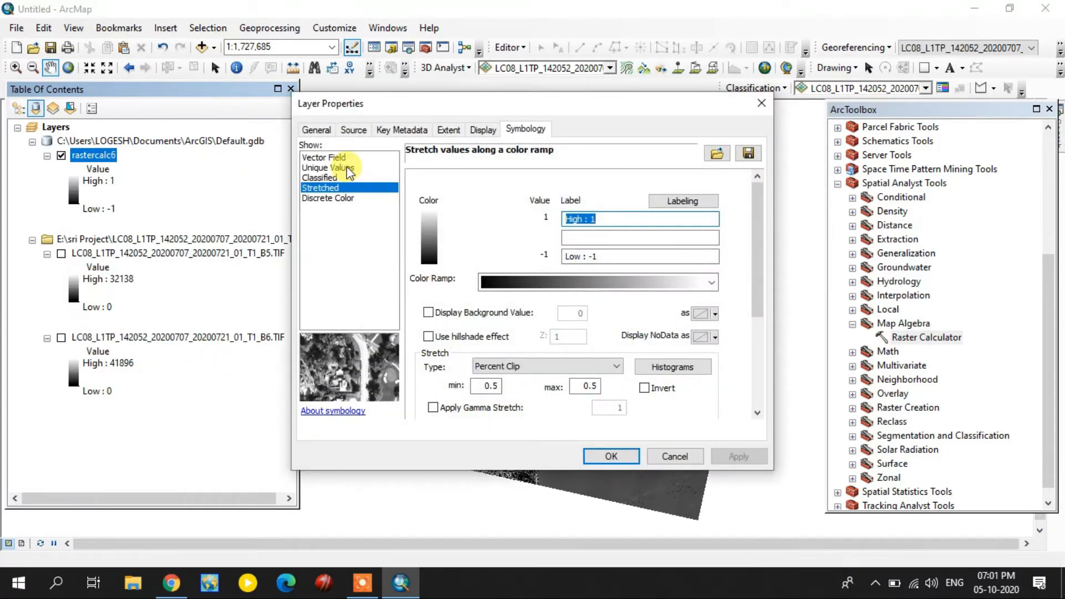
{"action": "left_click", "coordinate": [320, 178]}
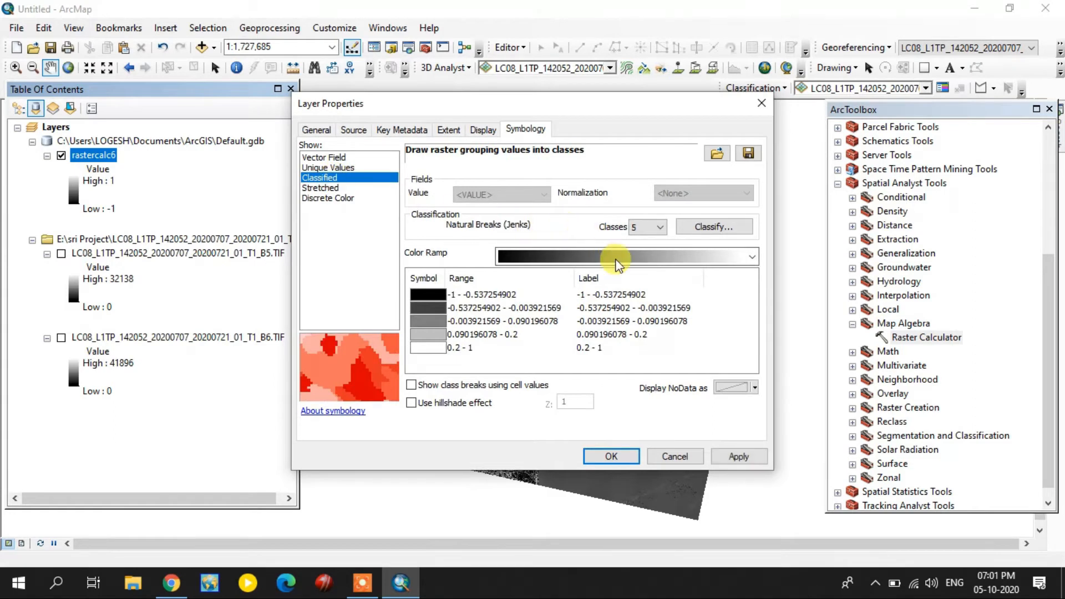
{"action": "left_click", "coordinate": [751, 256]}
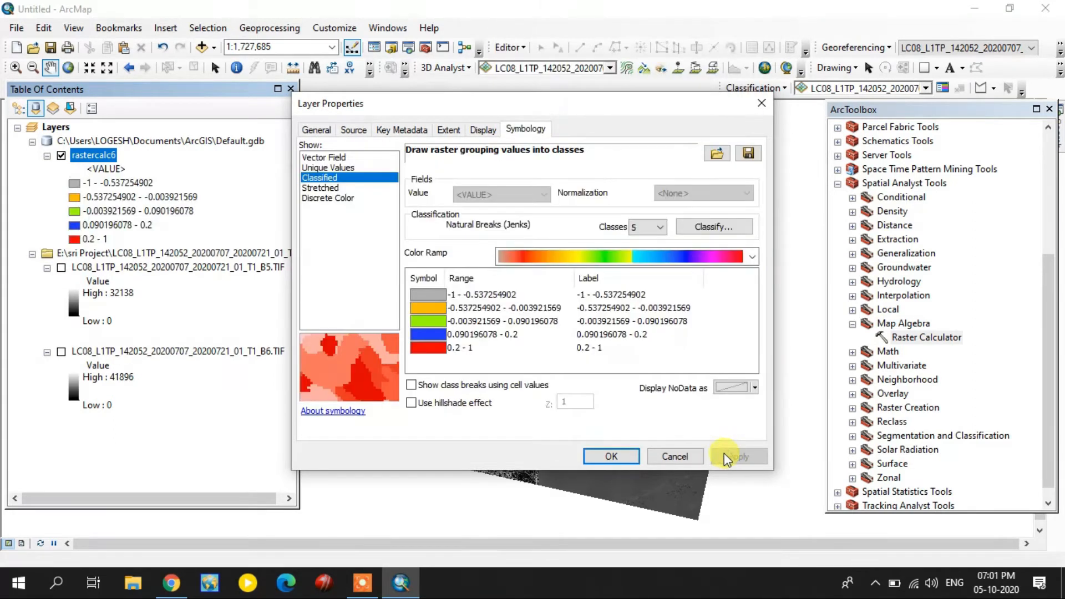
{"action": "left_click", "coordinate": [737, 456]}
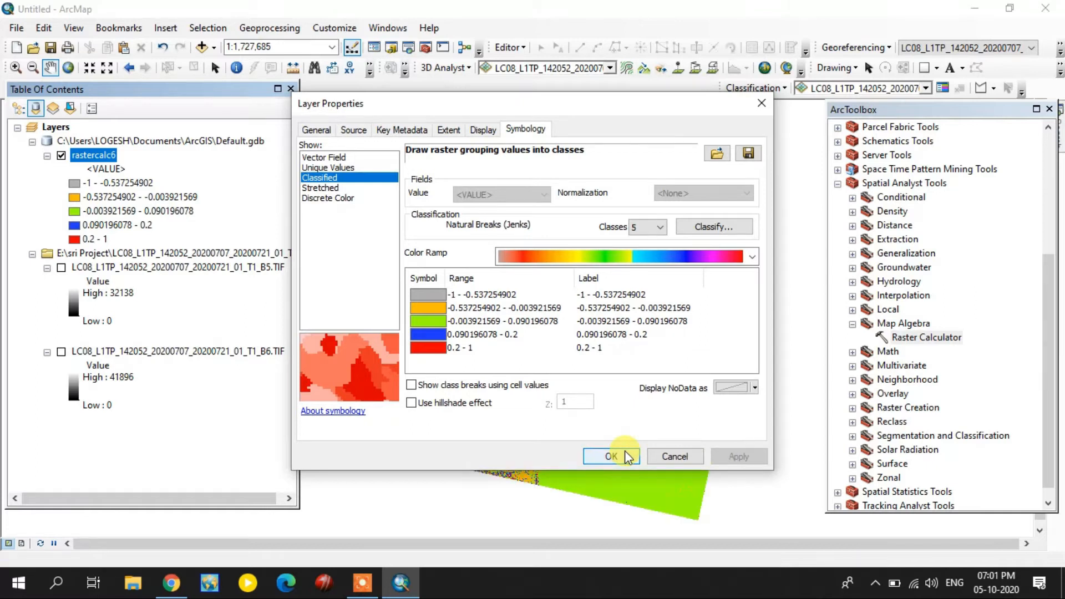
{"action": "left_click", "coordinate": [611, 455]}
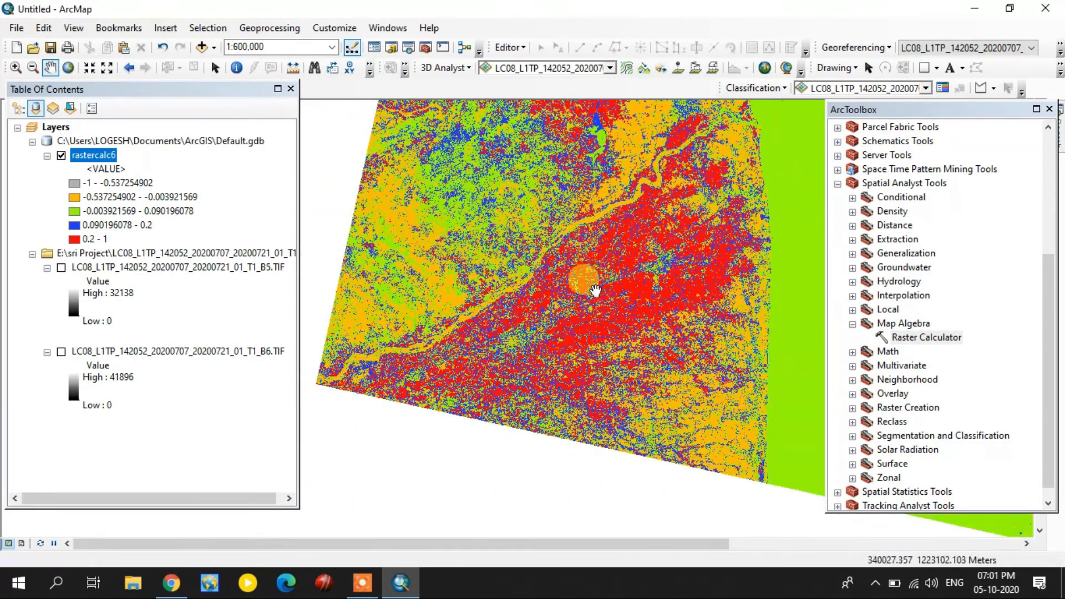
{"action": "left_click_drag", "start_coordinate": [594, 291], "coordinate": [585, 282]}
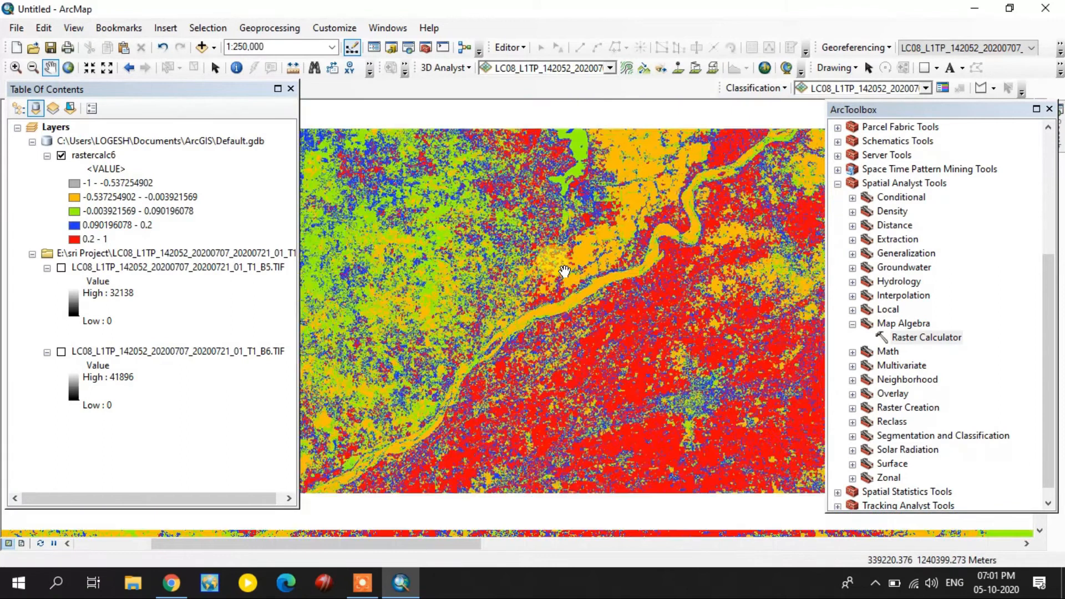
{"action": "left_click", "coordinate": [426, 48]}
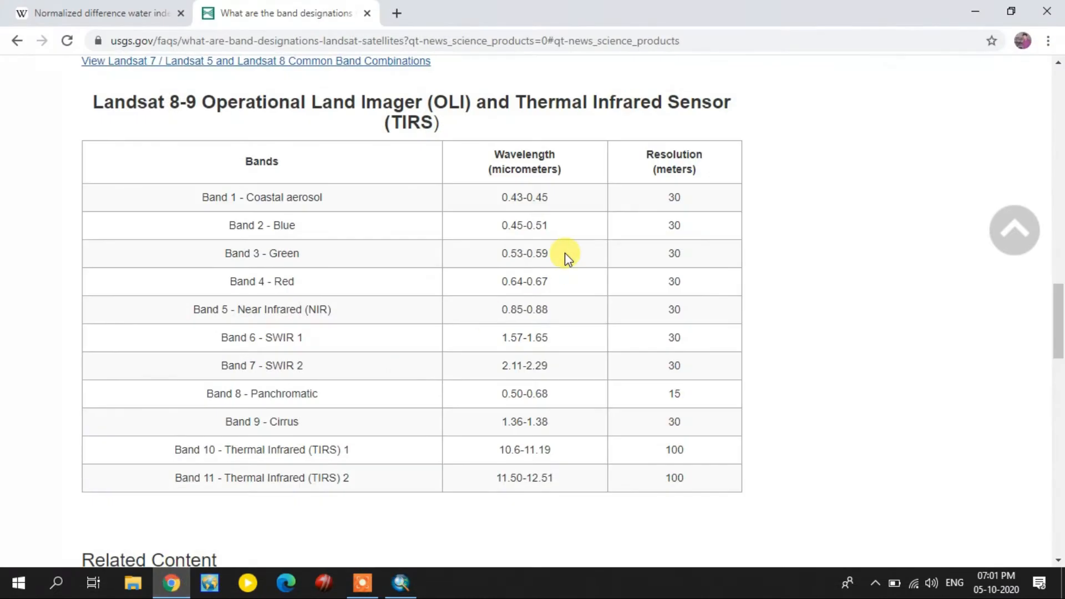
Step: Review the Wikipedia NDWI formulas, then return to the USGS Landsat 8 band table
{"action": "left_click", "coordinate": [99, 13]}
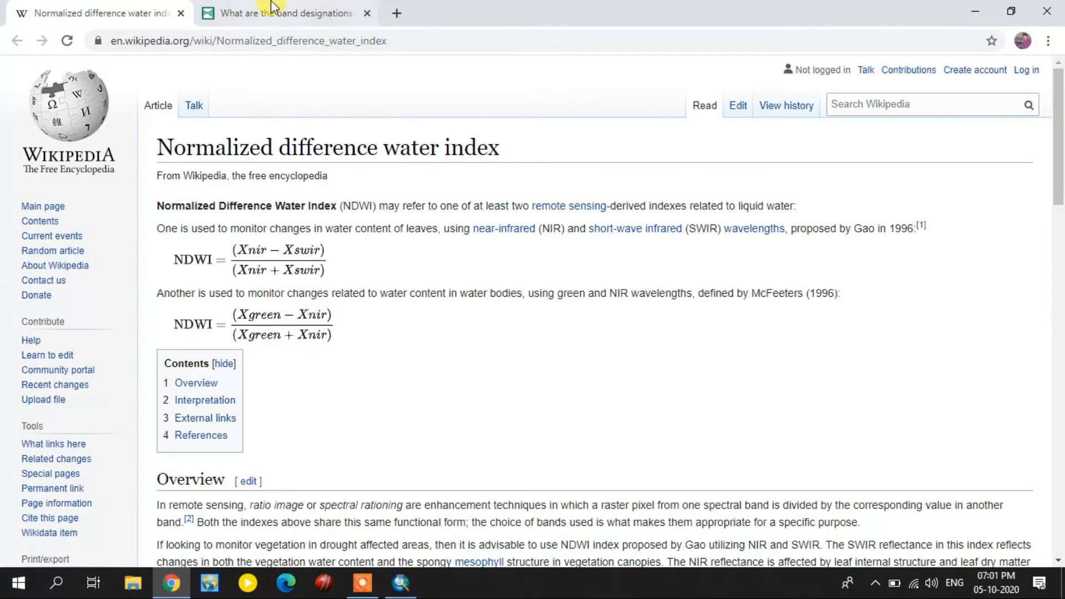
{"action": "left_click", "coordinate": [285, 14]}
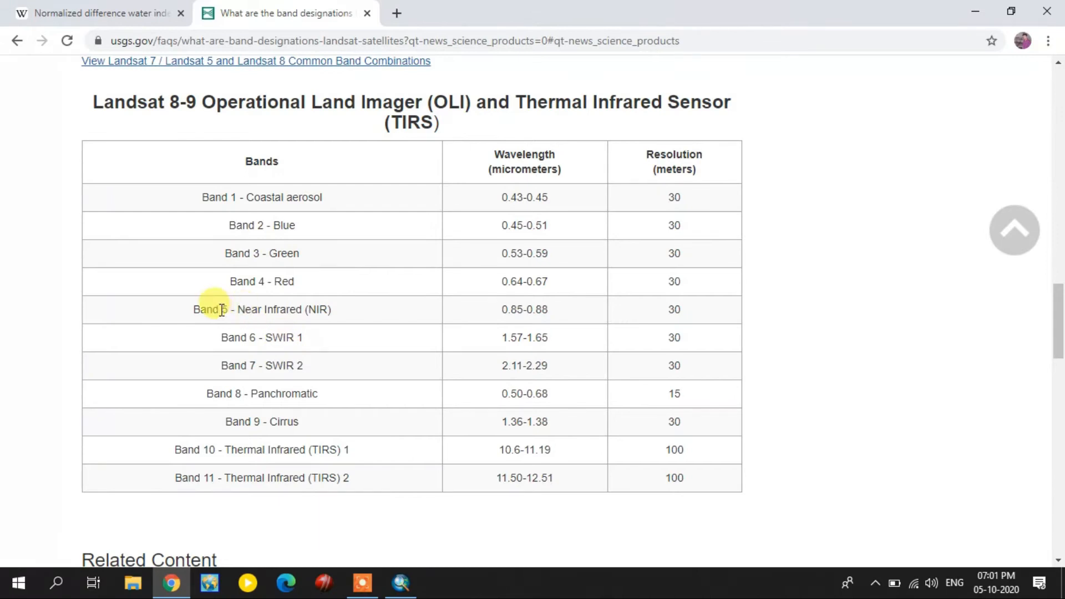
{"action": "mouse_move", "coordinate": [960, 32]}
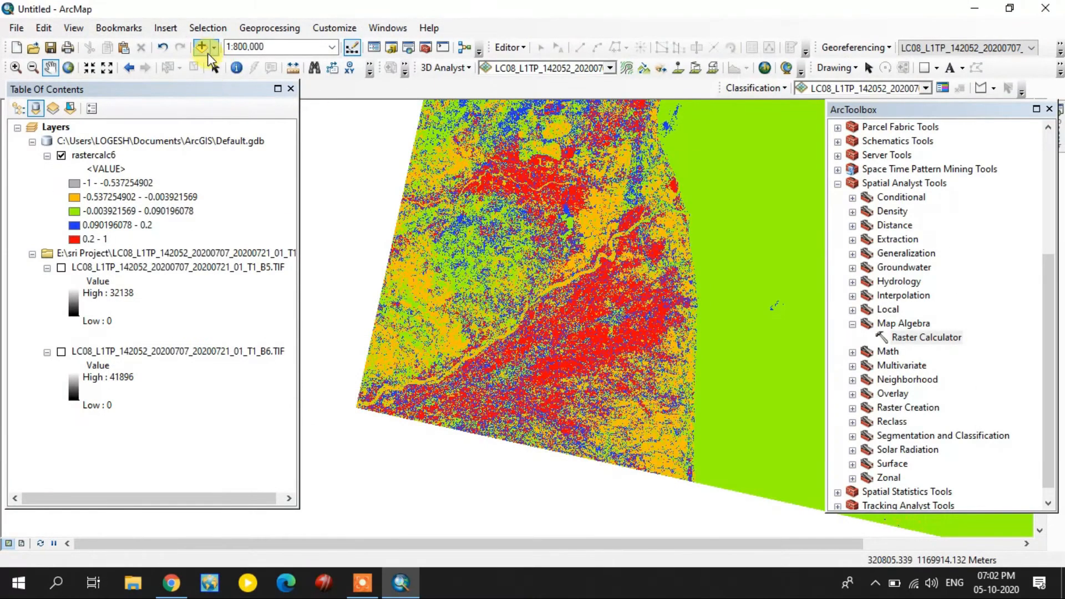
Step: Add the B3 (green) TIF raster to the map and hide the band 3 layer
{"action": "left_click", "coordinate": [193, 47]}
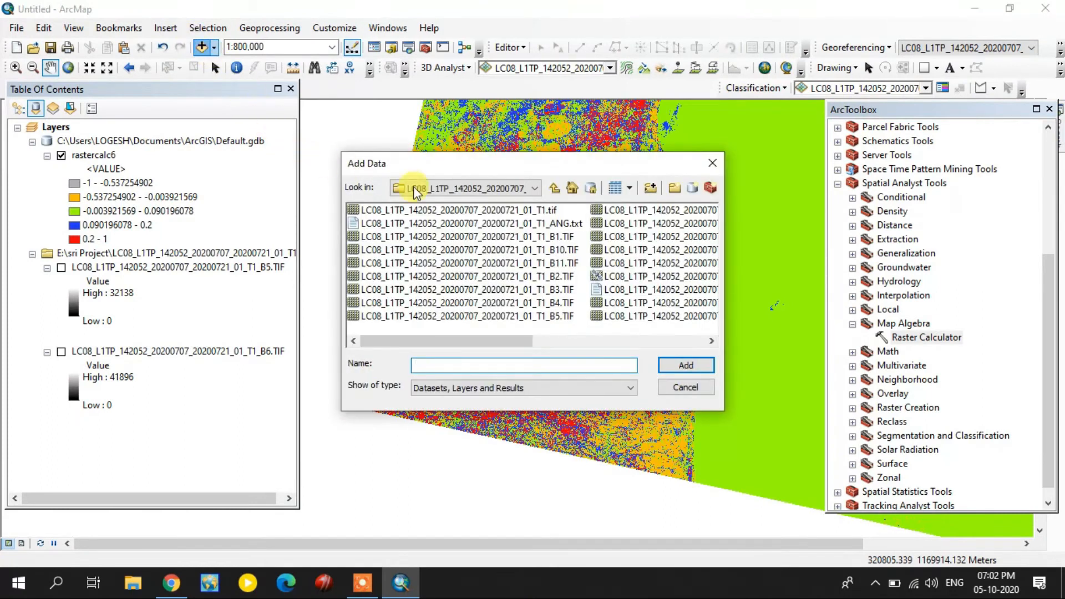
{"action": "left_click", "coordinate": [463, 288]}
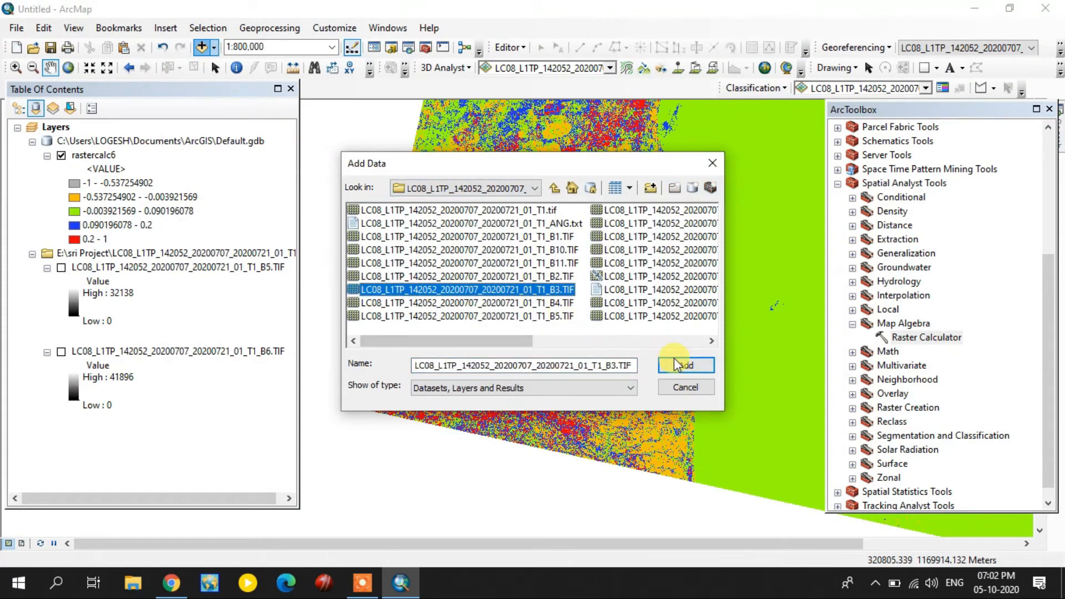
{"action": "left_click", "coordinate": [685, 365]}
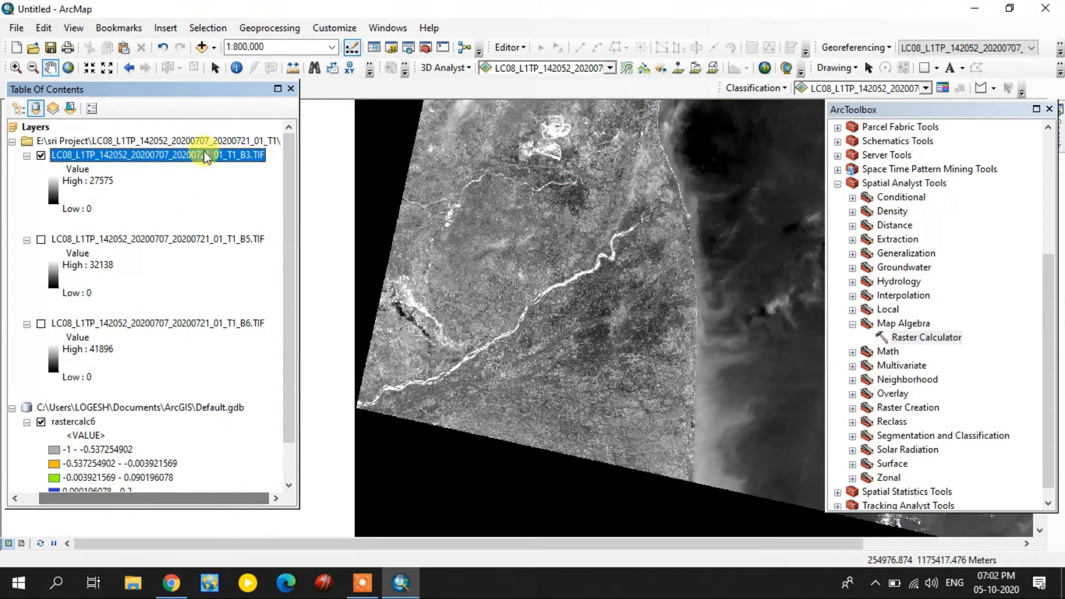
{"action": "left_click", "coordinate": [40, 155]}
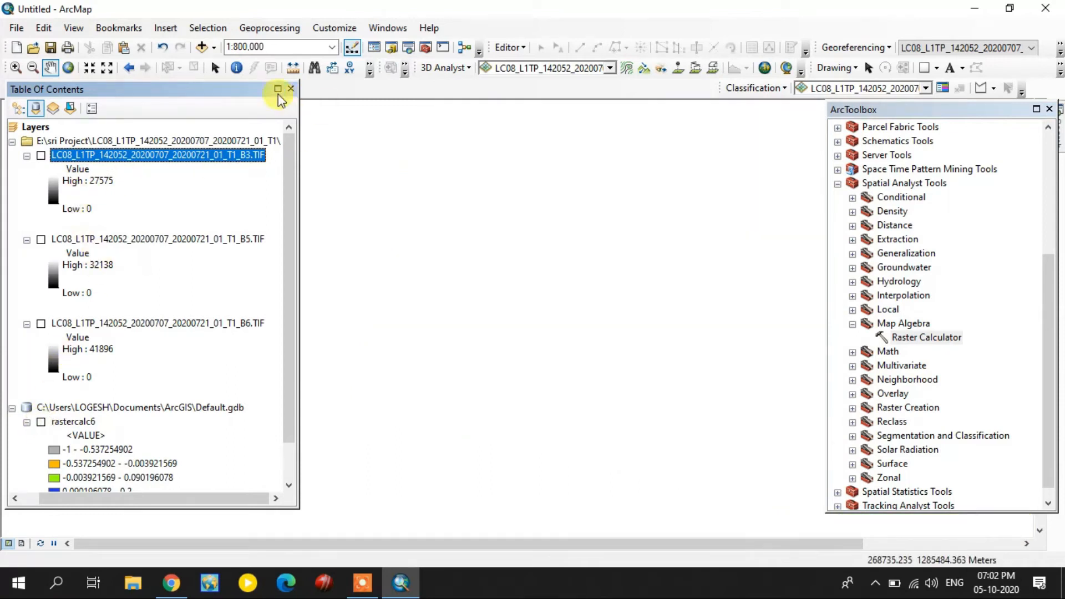
{"action": "left_click", "coordinate": [925, 338]}
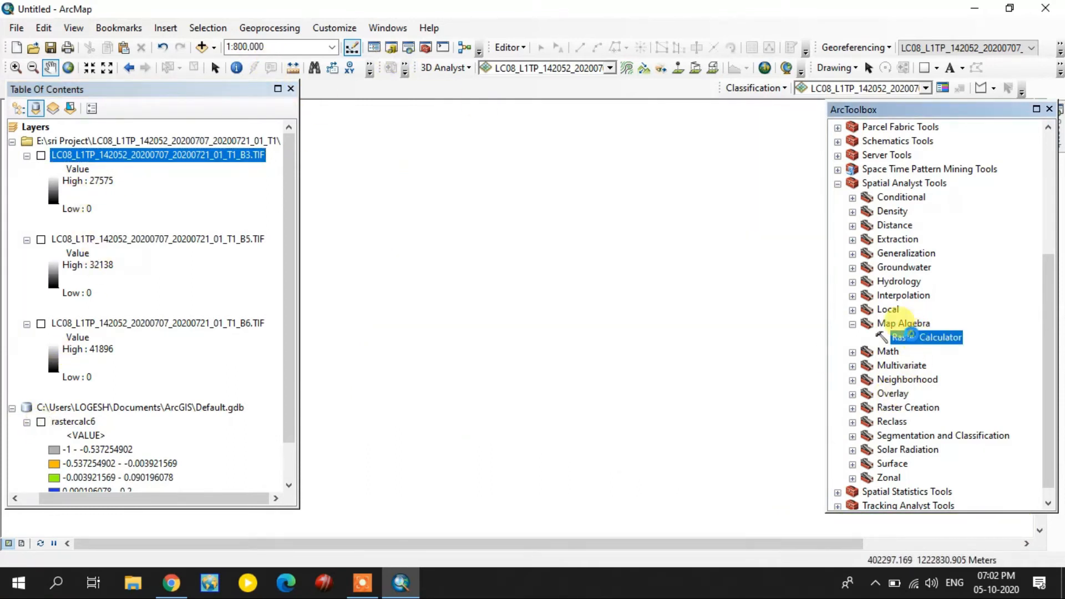
Step: Start a new Raster Calculator expression named 'NDWI='
{"action": "double_click", "coordinate": [926, 337]}
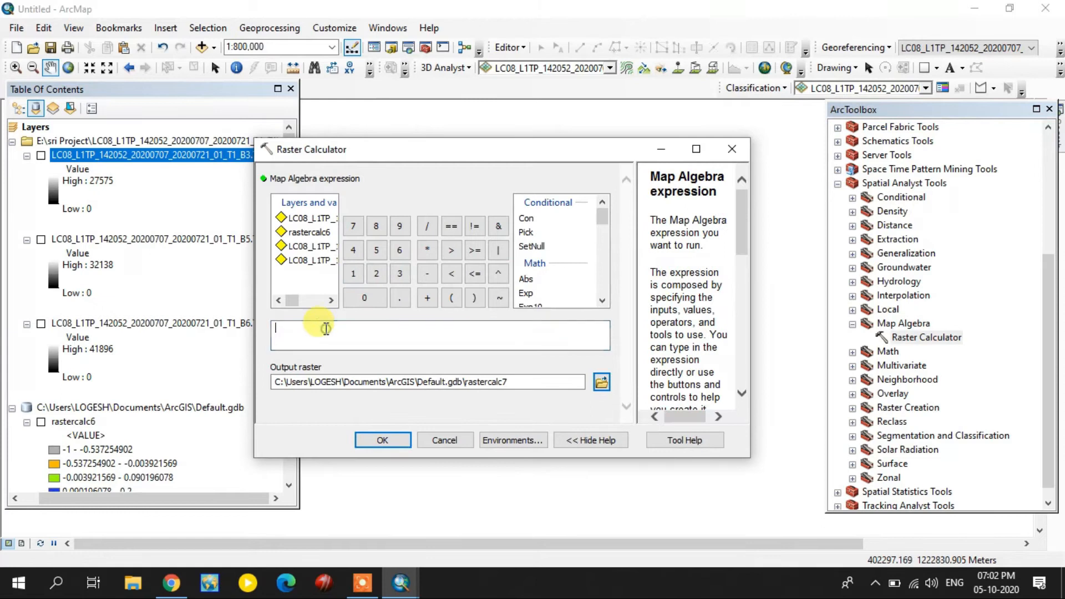
{"action": "type", "text": "NDW"}
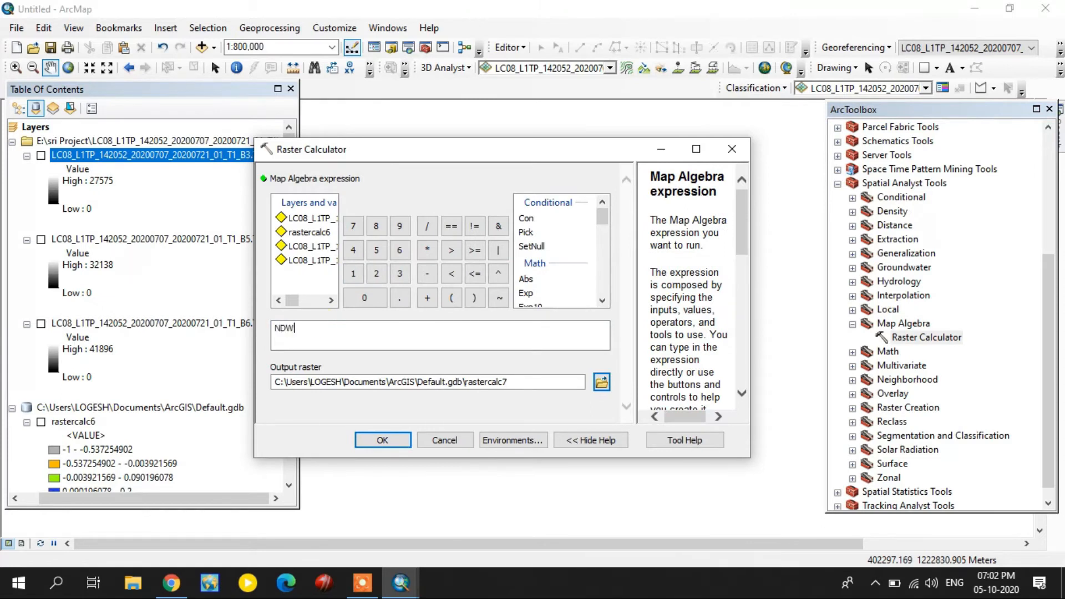
{"action": "type", "text": "I="}
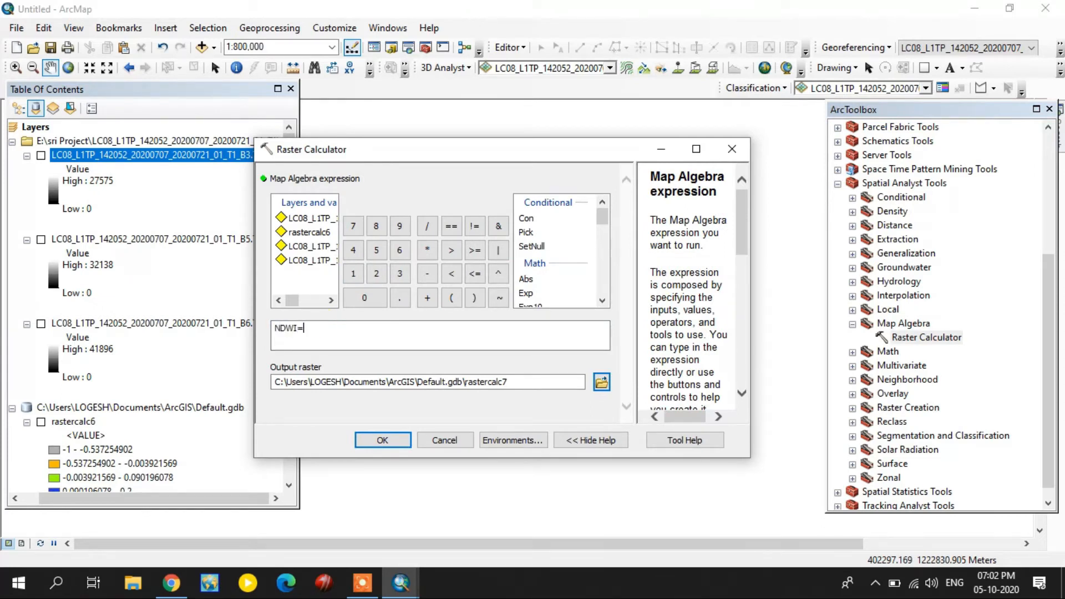
{"action": "left_click", "coordinate": [331, 300]}
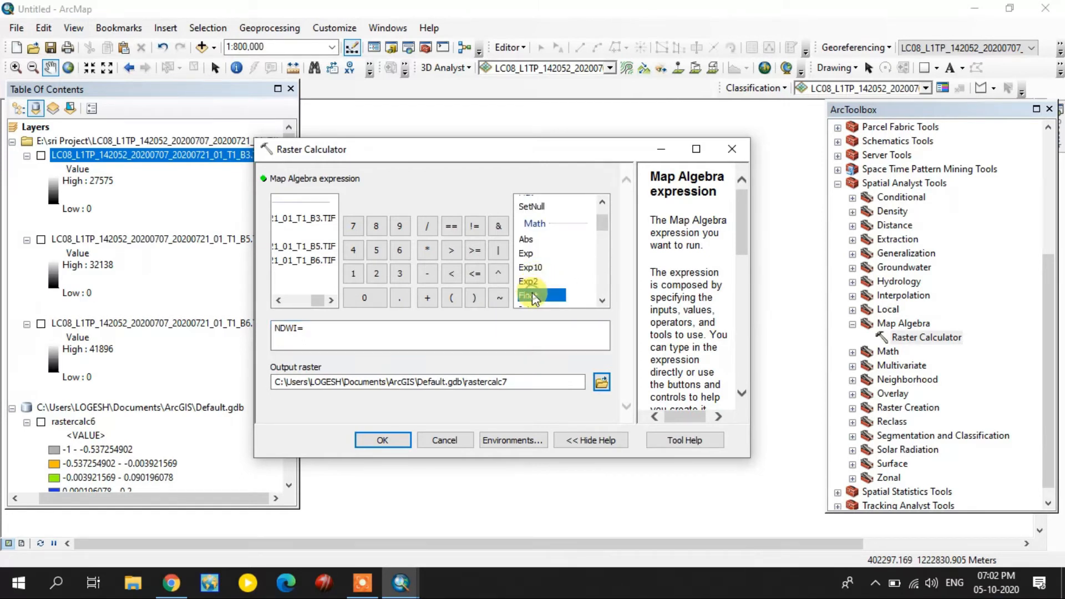
Step: Enter Float(B3 − B5) in the expression, correcting the B5 term, output rastercalc7
{"action": "double_click", "coordinate": [531, 295]}
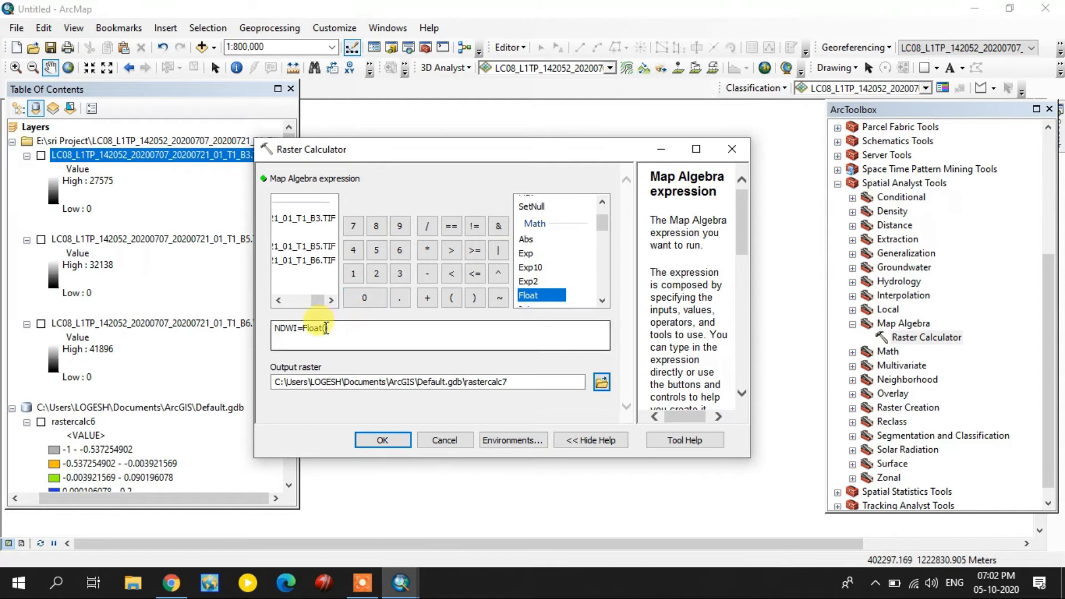
{"action": "double_click", "coordinate": [304, 217]}
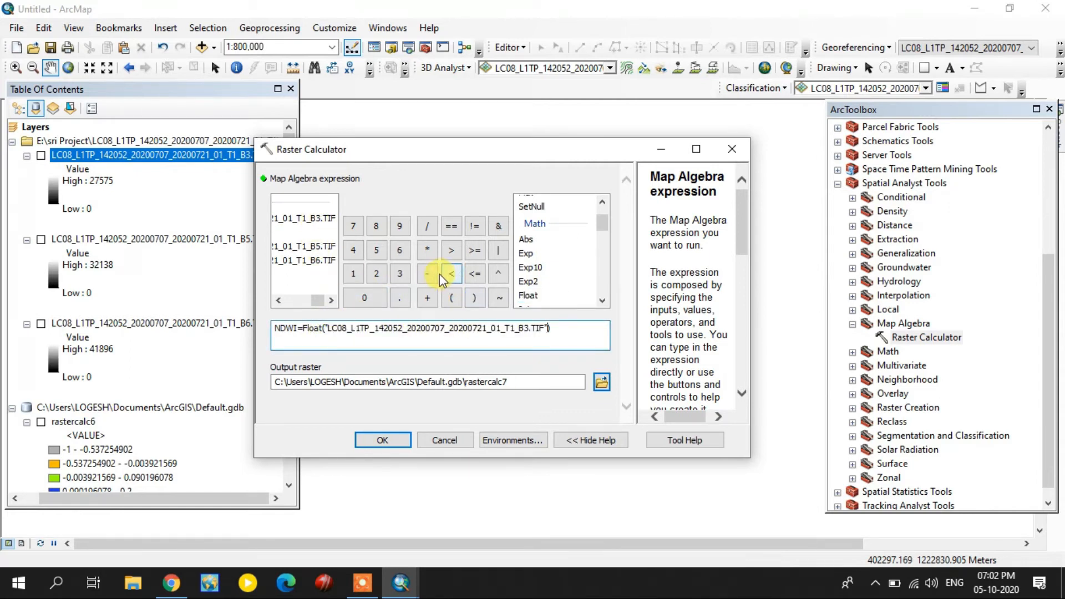
{"action": "left_click", "coordinate": [426, 273]}
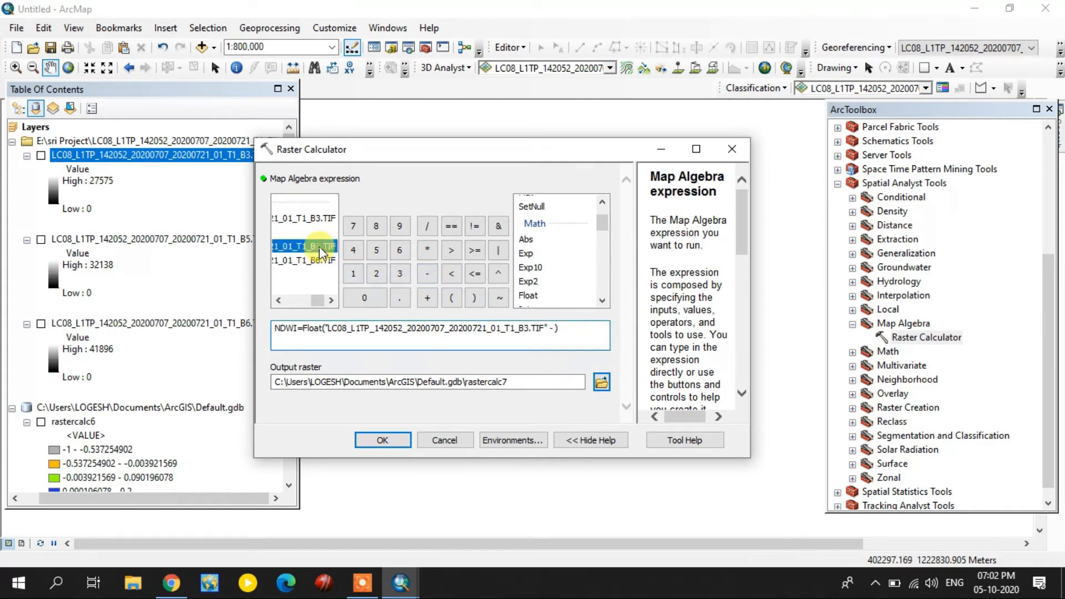
{"action": "double_click", "coordinate": [304, 245]}
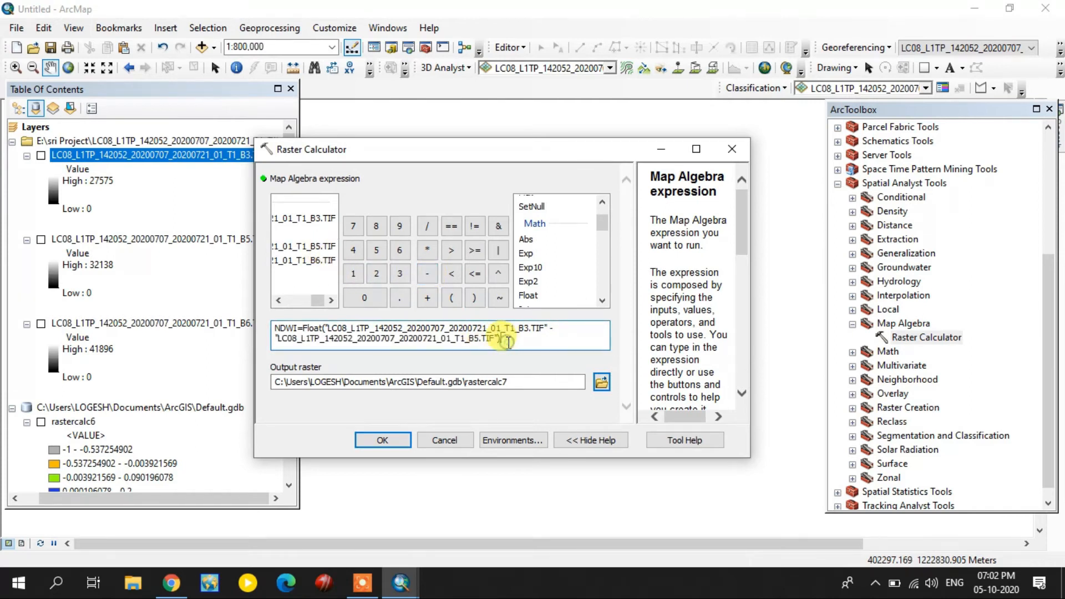
{"action": "left_click", "coordinate": [426, 225]}
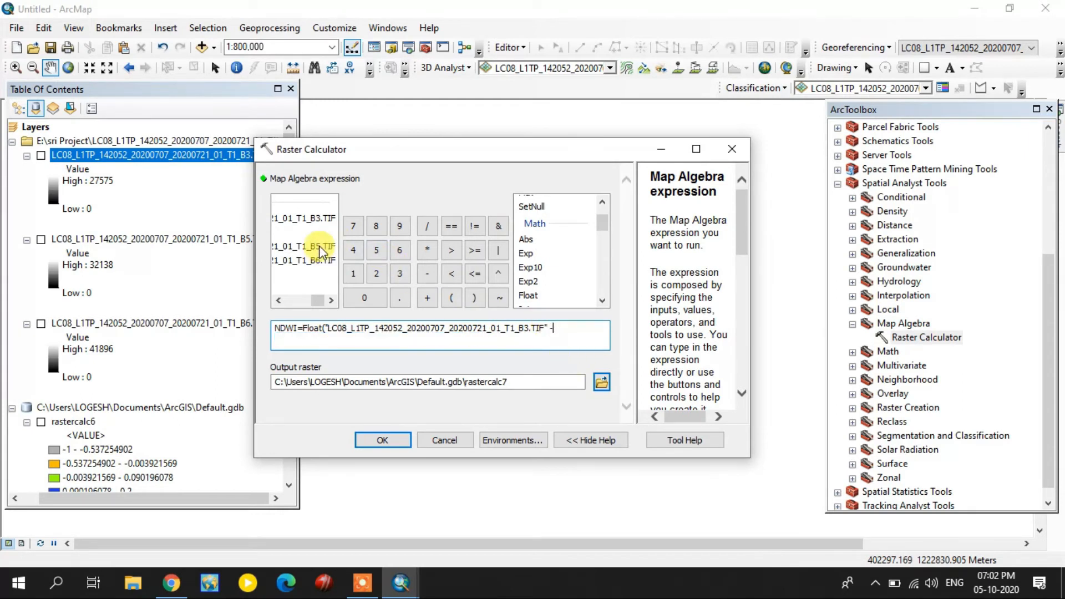
{"action": "double_click", "coordinate": [313, 246]}
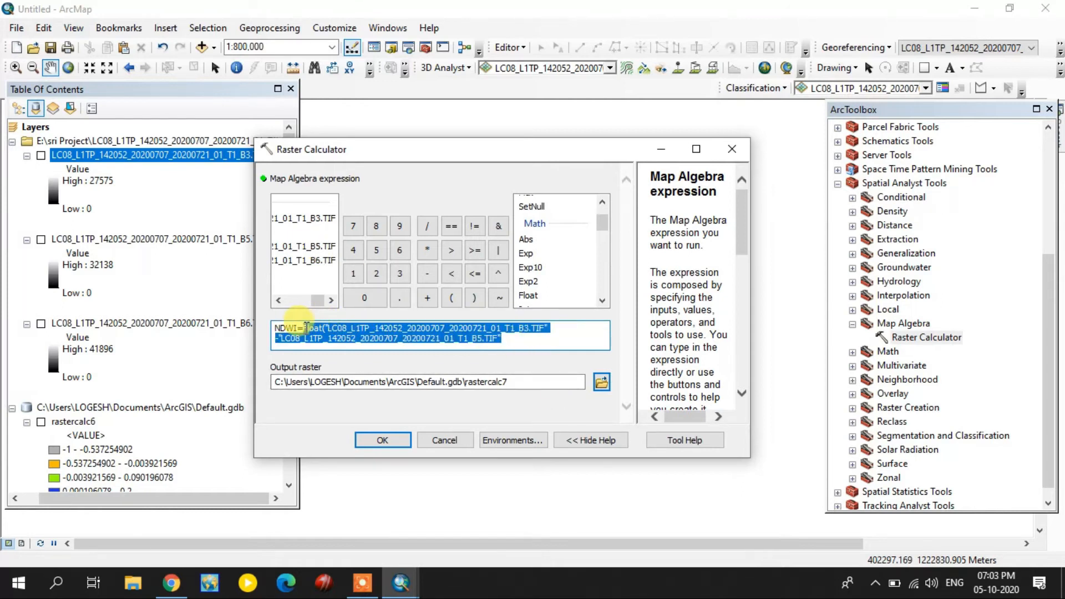
Step: Rebuild as Float(B3 − B5) / Float(B3 + B5) and run it to create rastercalc7
{"action": "left_click", "coordinate": [528, 295]}
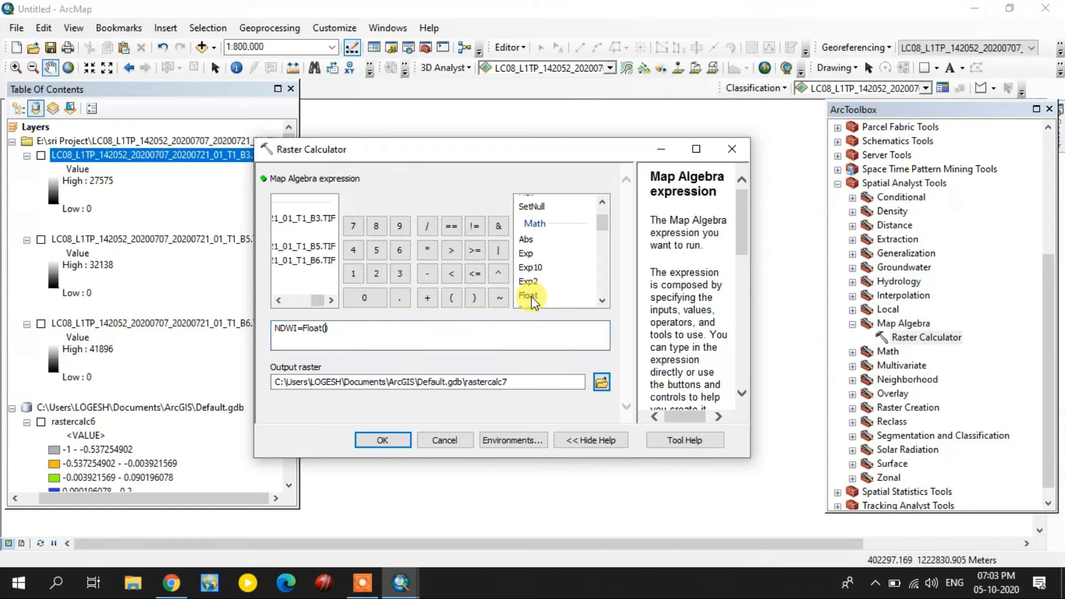
{"action": "double_click", "coordinate": [304, 219]}
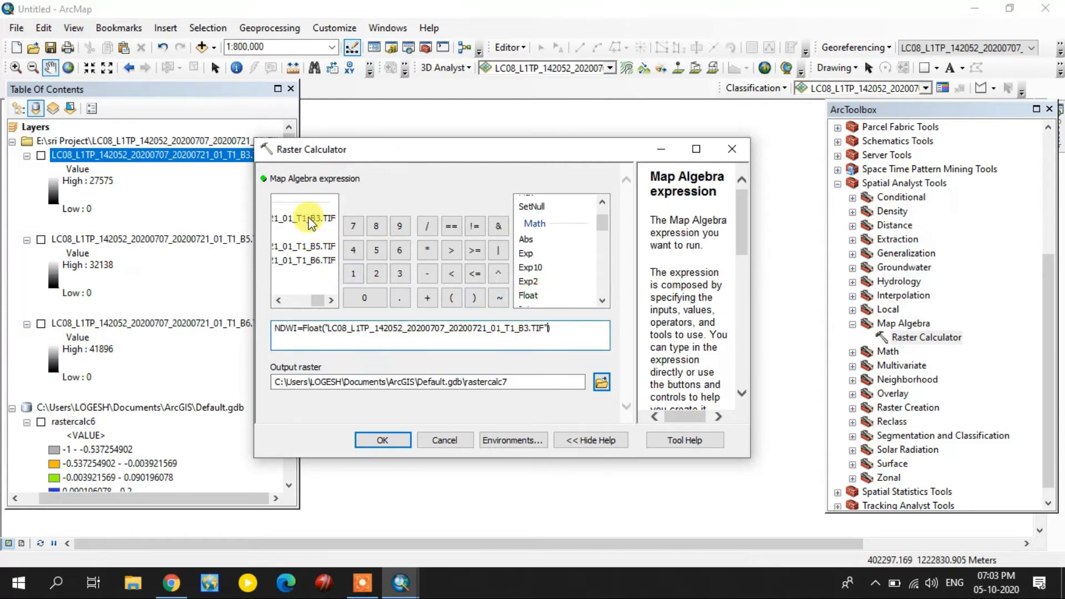
{"action": "left_click", "coordinate": [425, 252]}
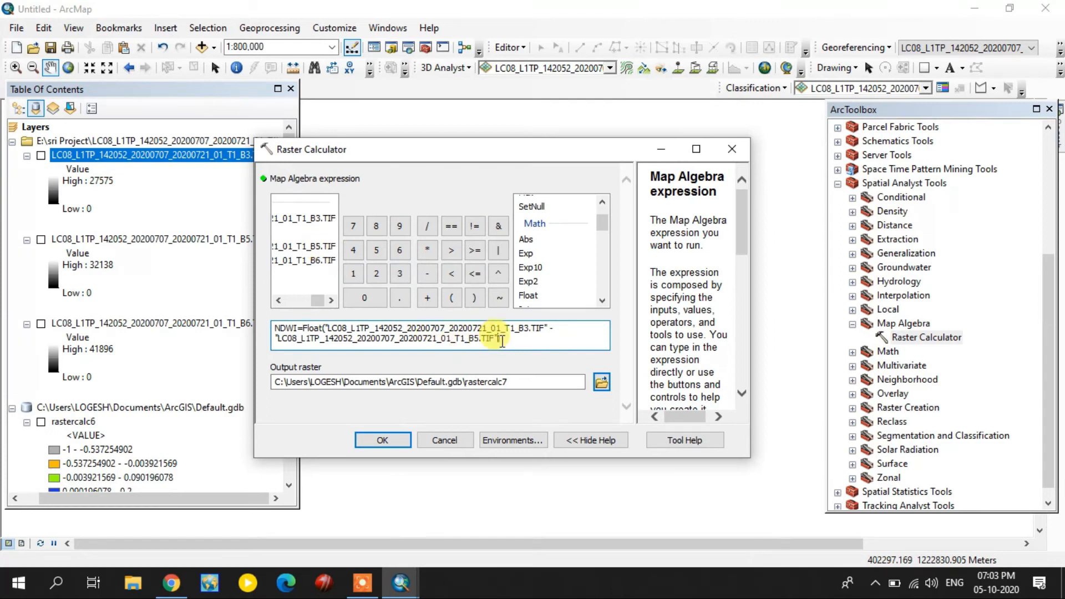
{"action": "left_click", "coordinate": [427, 225]}
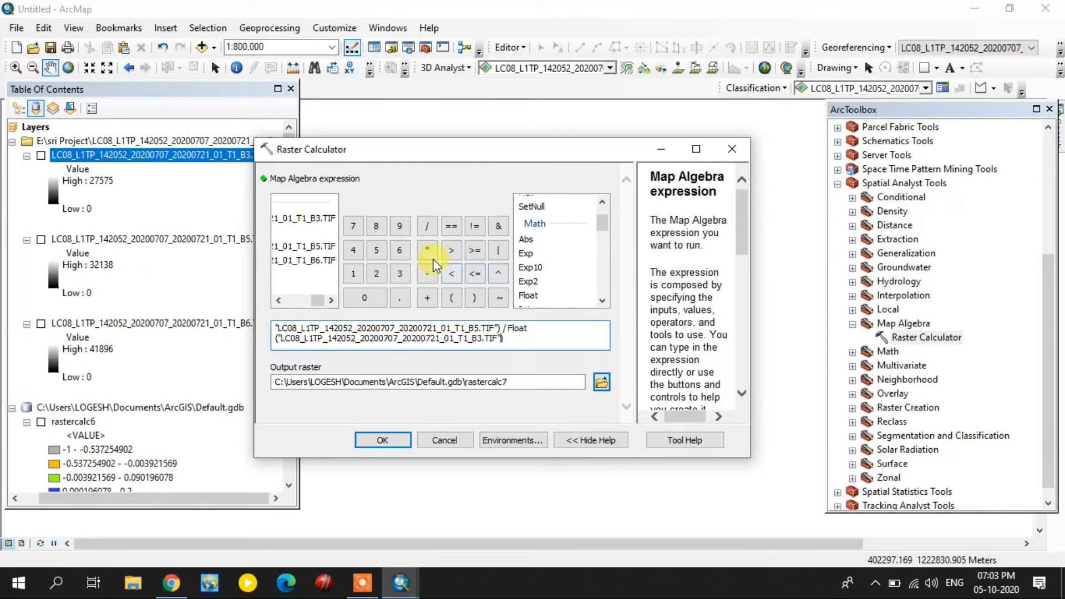
{"action": "left_click", "coordinate": [426, 298]}
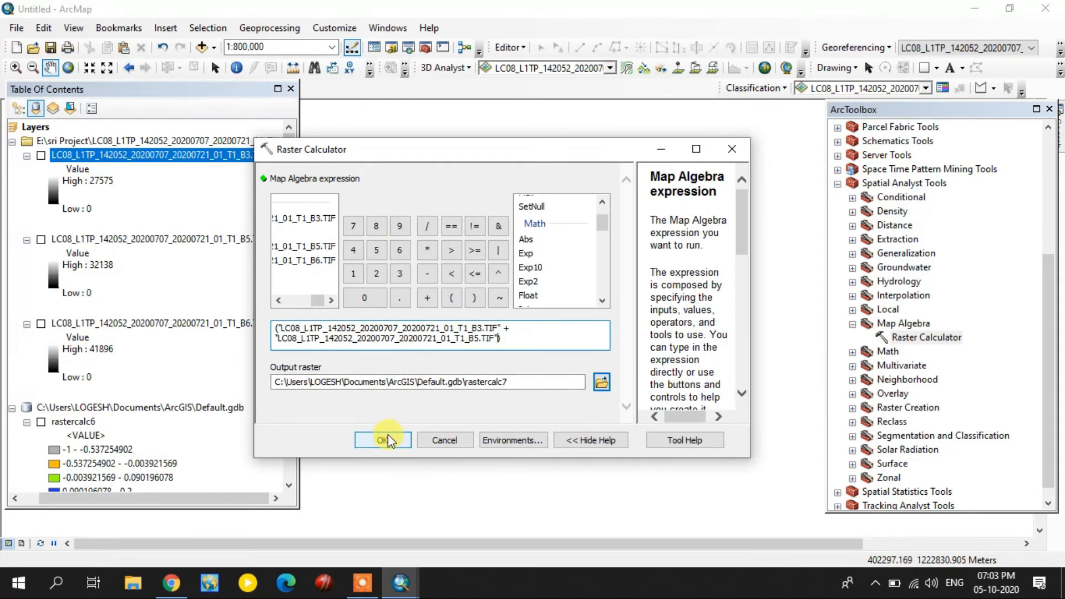
{"action": "left_click", "coordinate": [383, 440]}
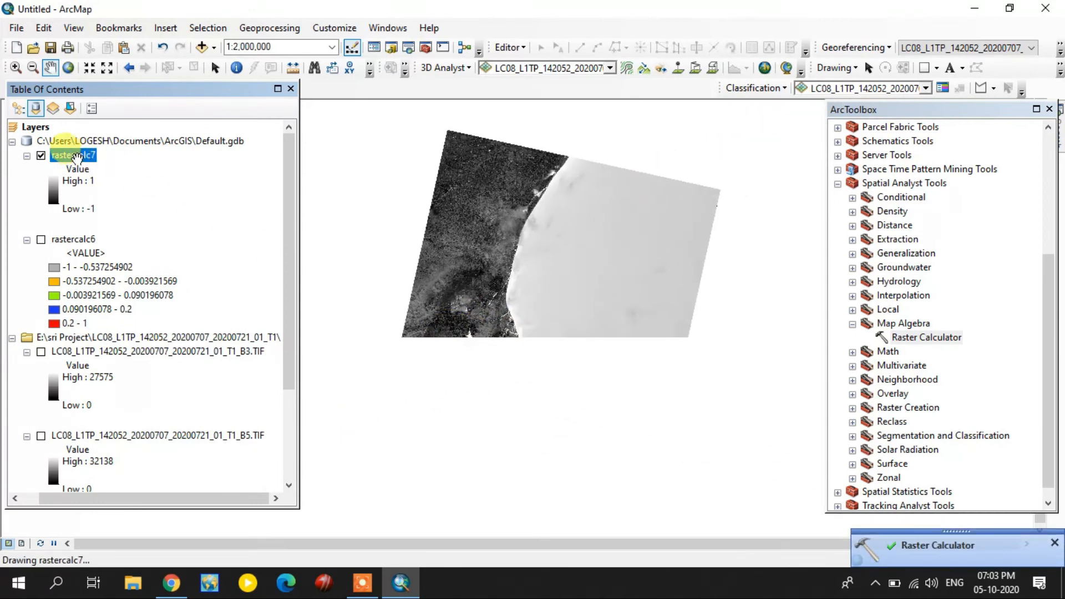
Step: Symbolize rastercalc7 as five Natural Breaks classes with the rainbow colour ramp
{"action": "right_click", "coordinate": [73, 156]}
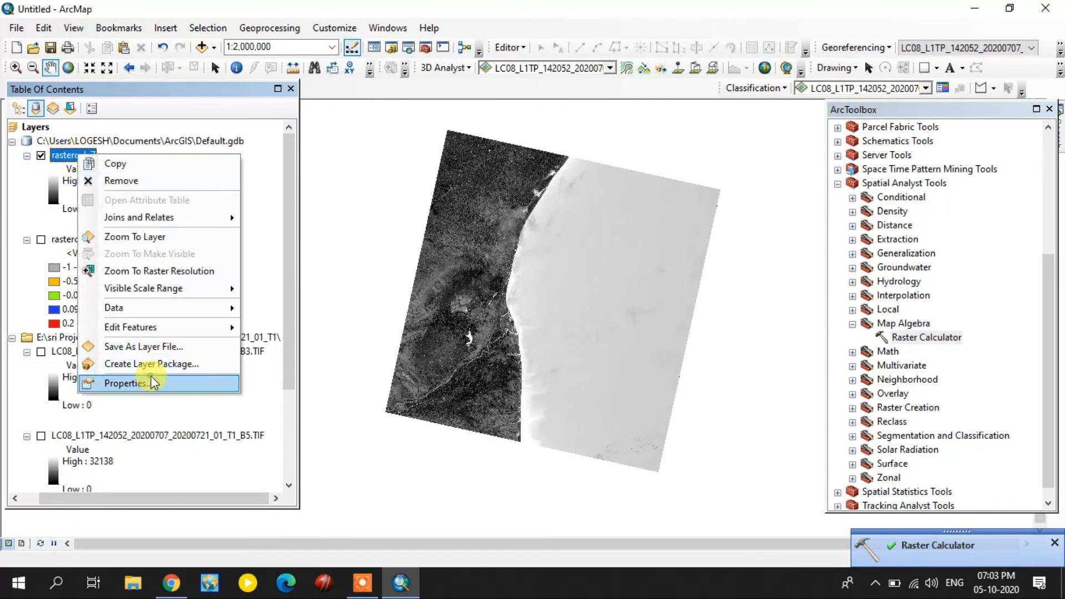
{"action": "left_click", "coordinate": [126, 383]}
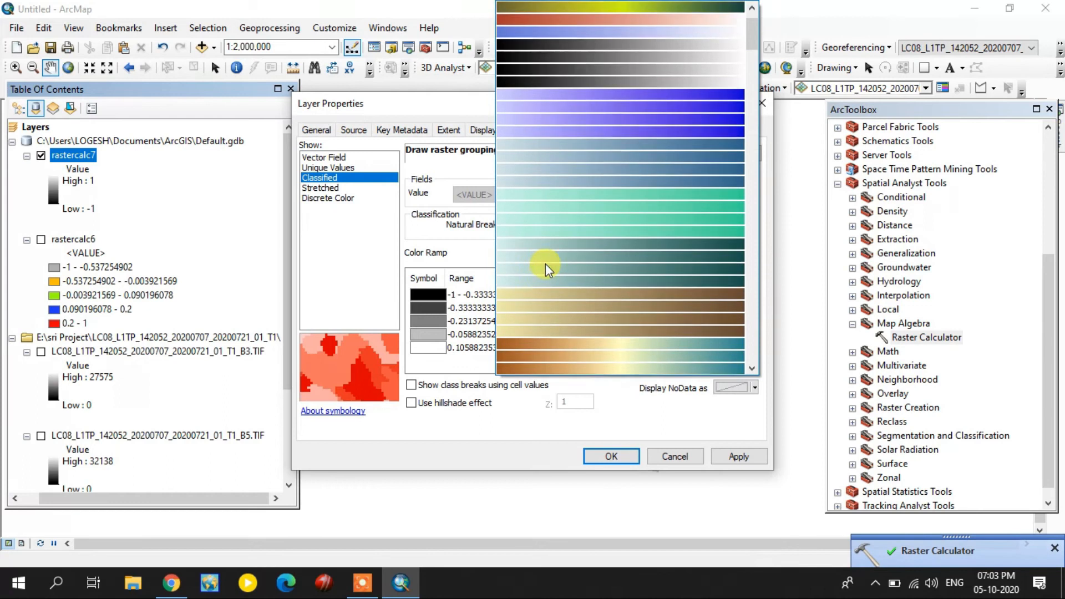
{"action": "left_click", "coordinate": [547, 269]}
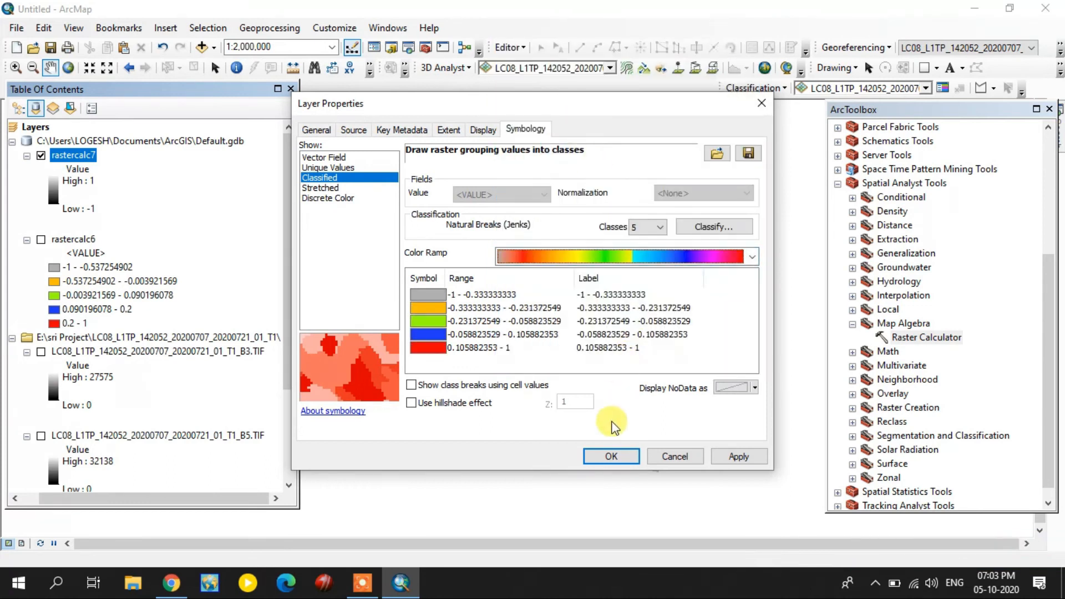
{"action": "left_click", "coordinate": [610, 456]}
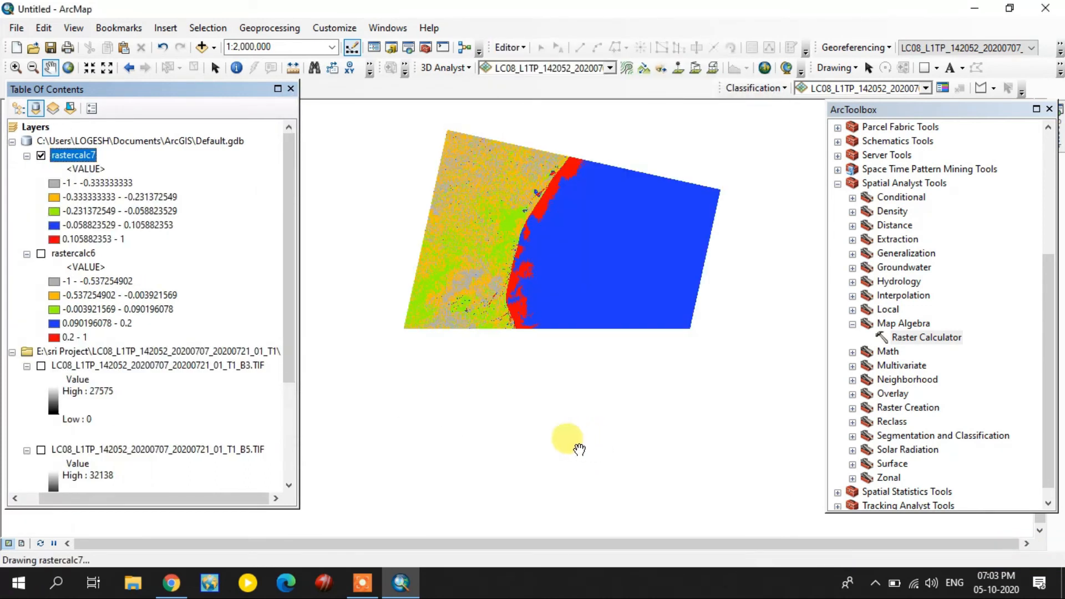
{"action": "left_click_drag", "start_coordinate": [567, 438], "coordinate": [547, 397]}
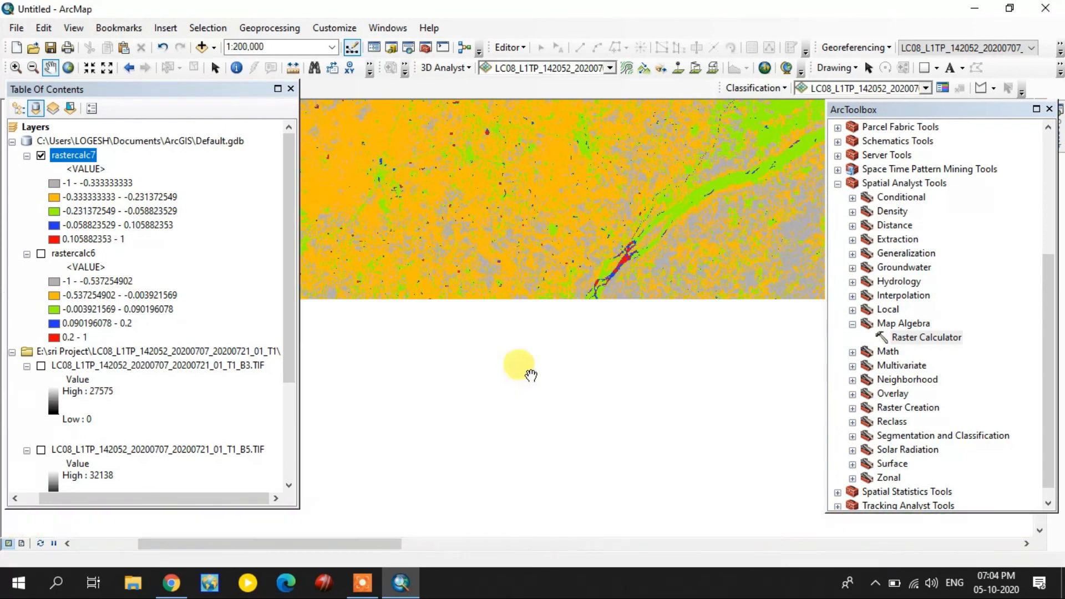
{"action": "scroll", "scroll_direction": "up", "scroll_amount": 3}
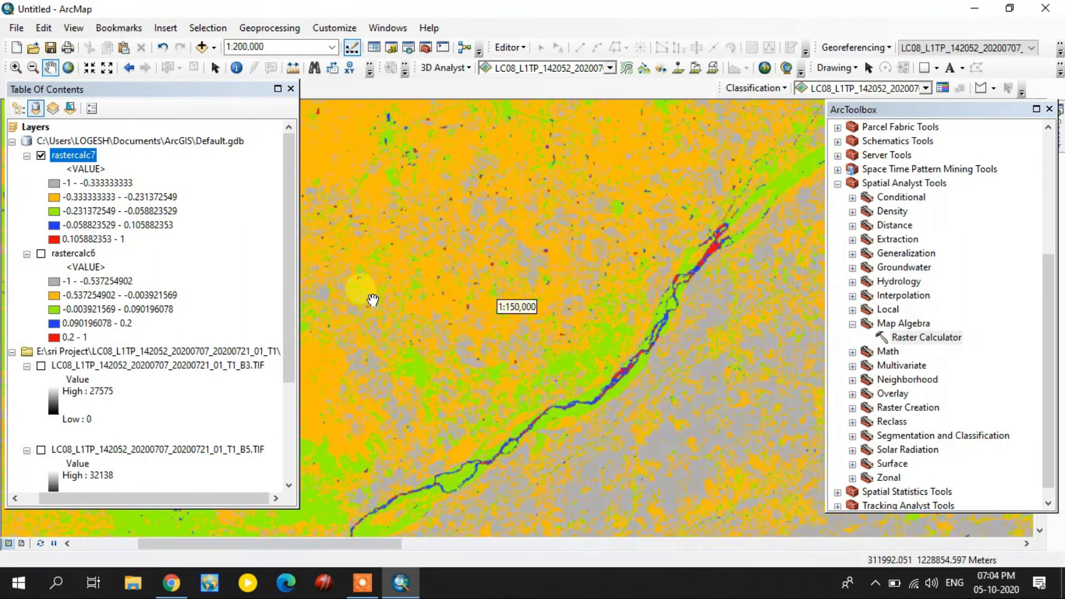
{"action": "scroll", "scroll_direction": "up", "scroll_amount": 3}
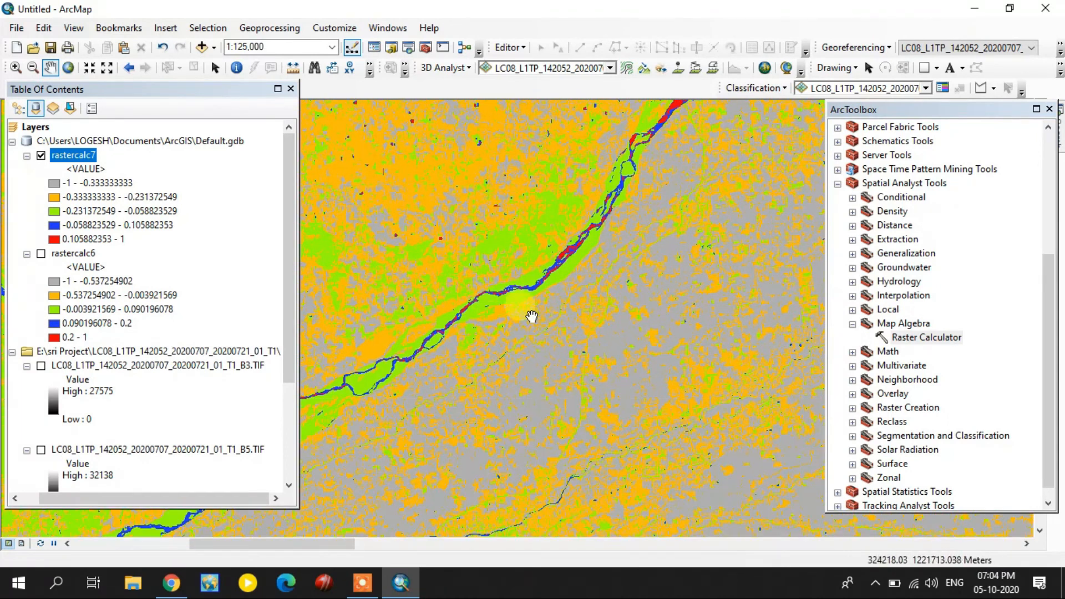
{"action": "left_click_drag", "start_coordinate": [532, 316], "coordinate": [565, 407]}
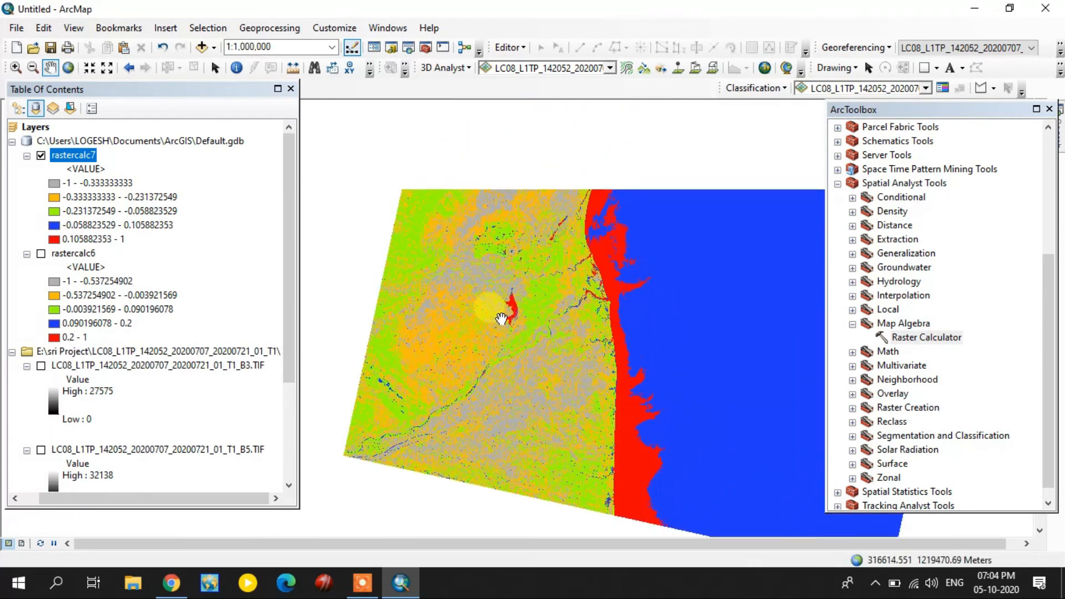
Step: Turn rastercalc6 back on and switch rastercalc7 off in the Table of Contents
{"action": "left_click", "coordinate": [41, 253]}
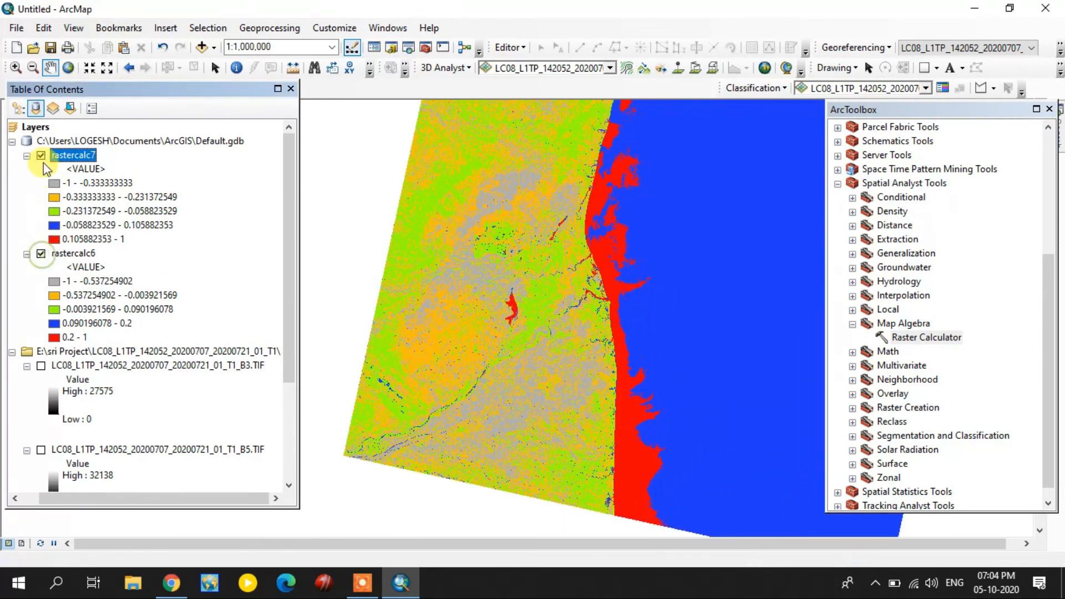
{"action": "left_click", "coordinate": [41, 156]}
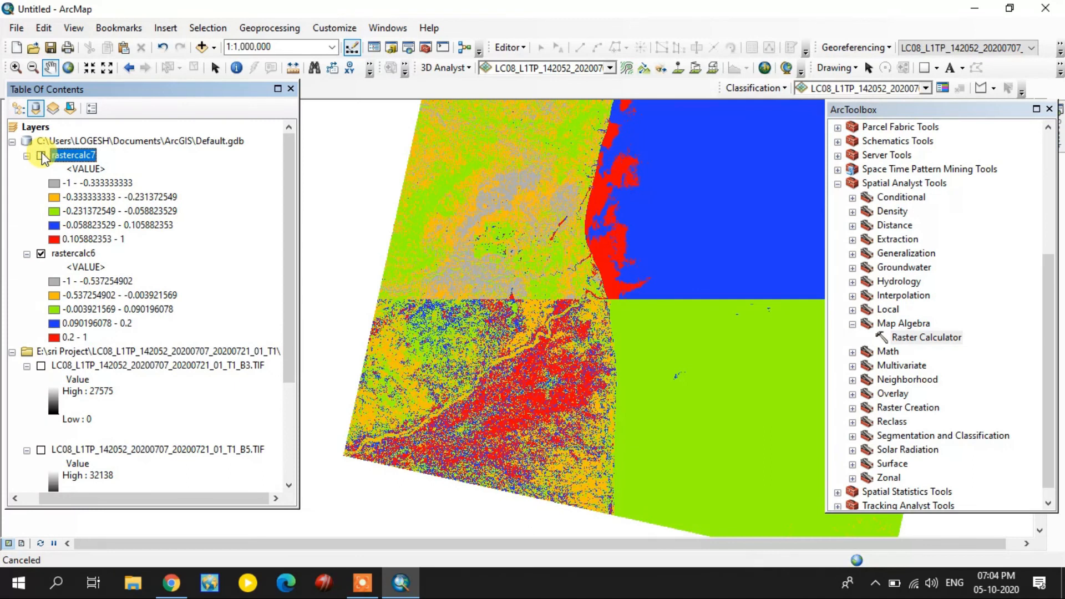